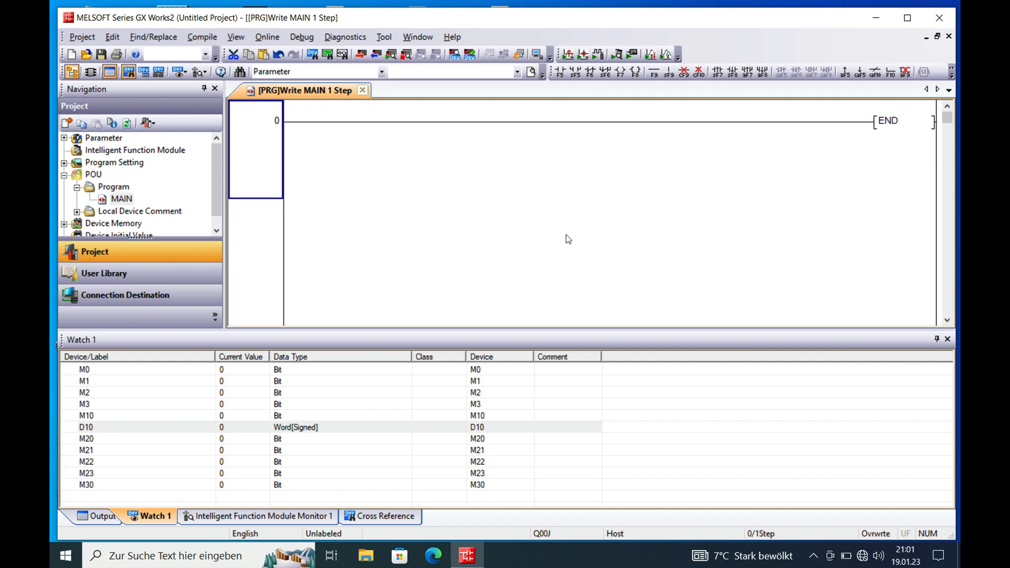
{"action": "mouse_move", "coordinate": [470, 192]}
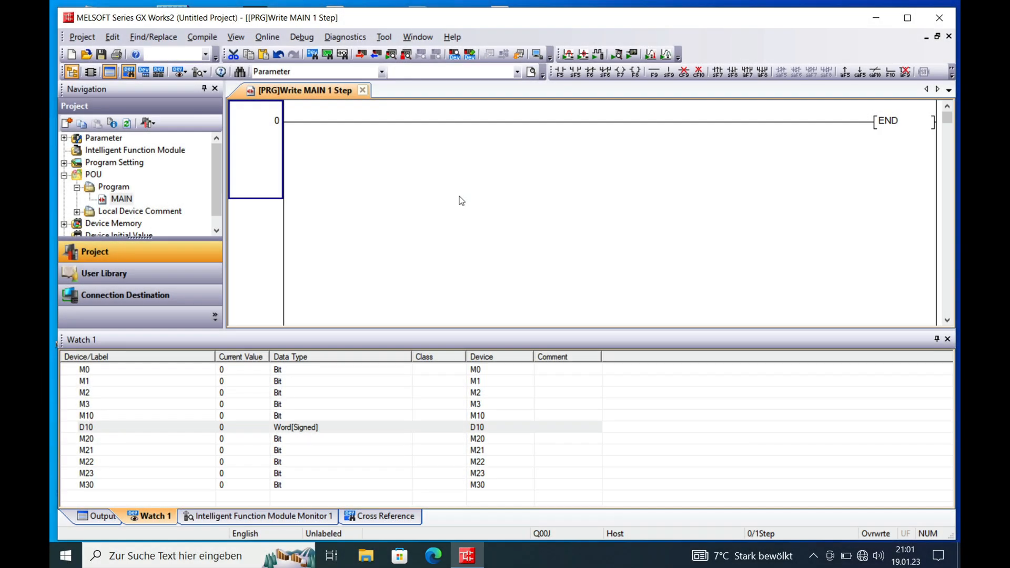
{"action": "mouse_move", "coordinate": [789, 199]}
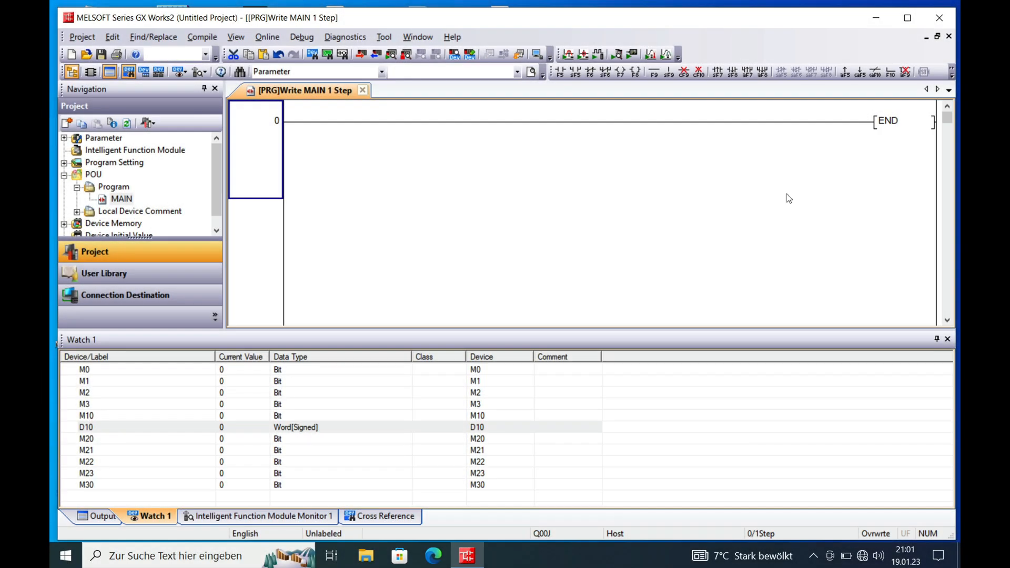
{"action": "mouse_move", "coordinate": [505, 205]}
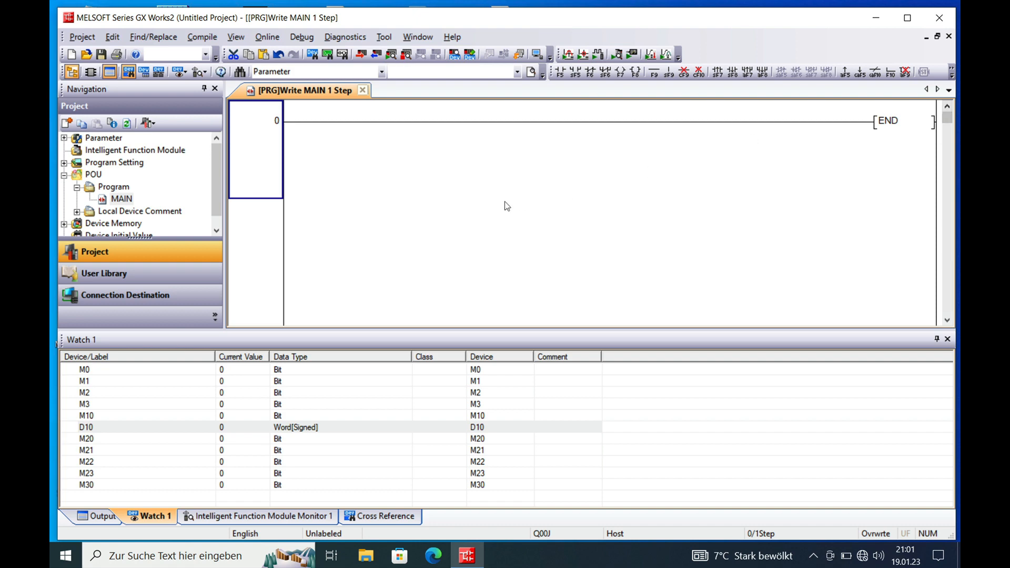
{"action": "mouse_move", "coordinate": [266, 148]}
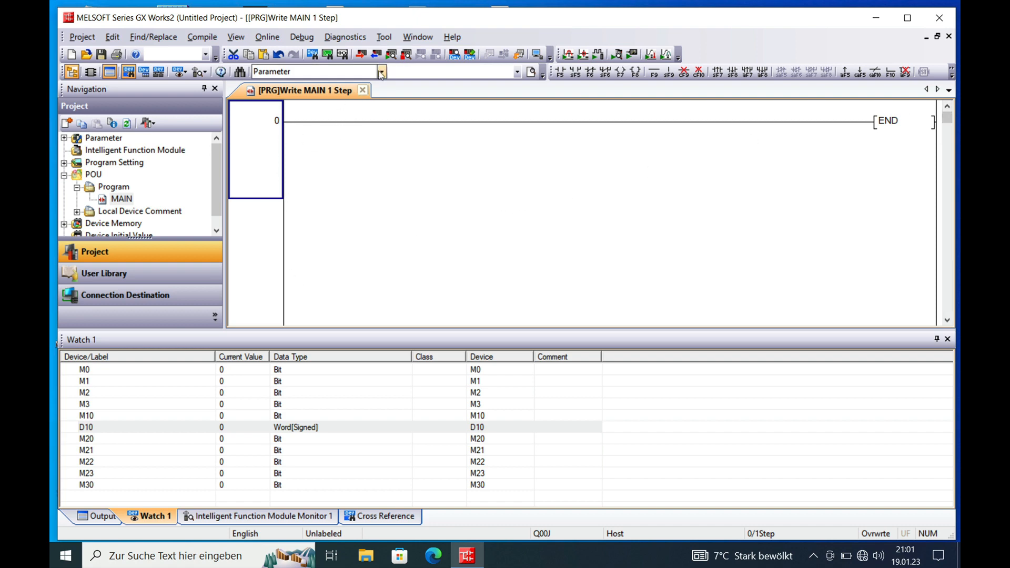
- Insert a new empty rung above the END line via Edit > Insert Row
{"action": "left_click", "coordinate": [309, 126]}
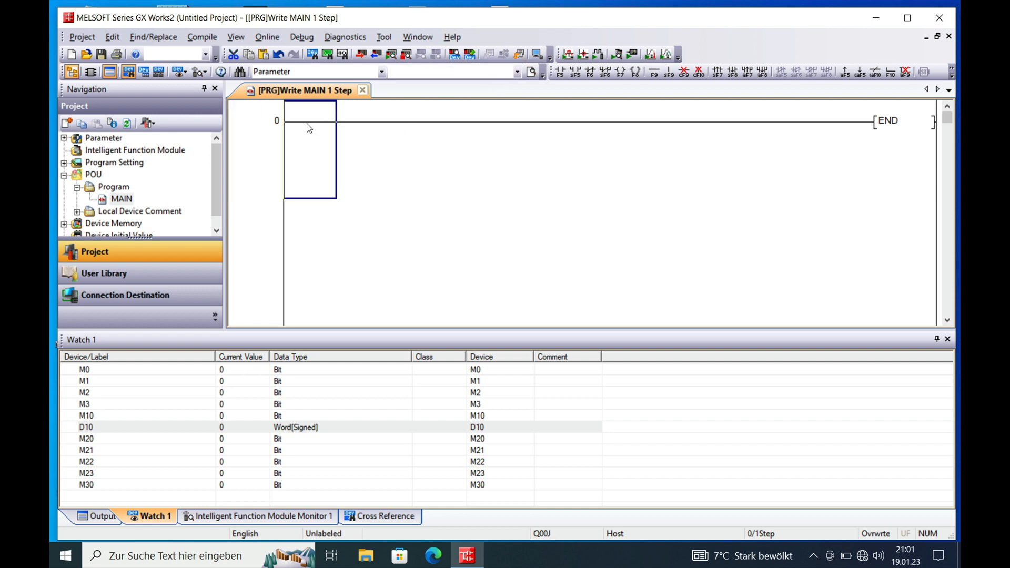
{"action": "right_click", "coordinate": [308, 127]}
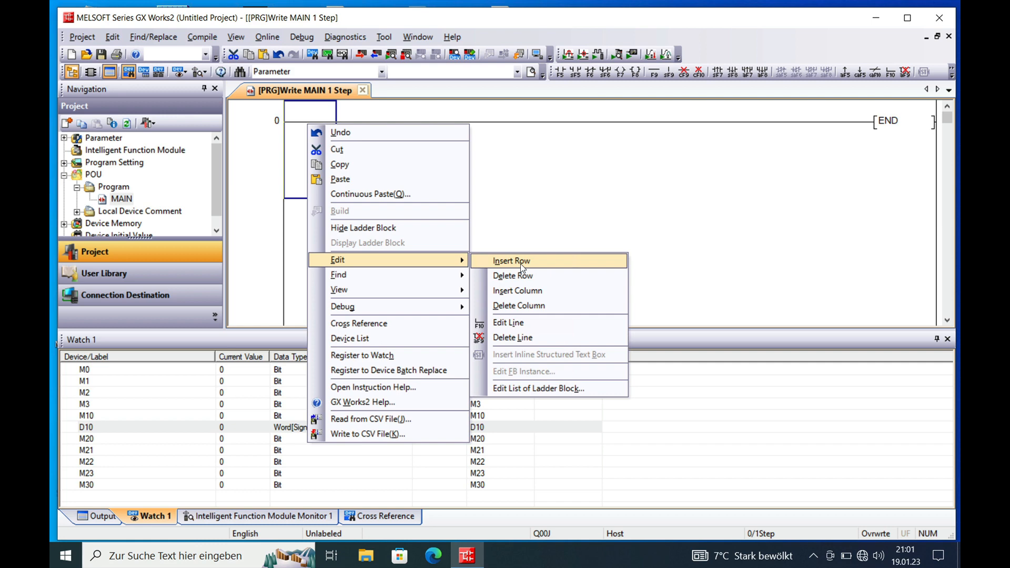
{"action": "left_click", "coordinate": [511, 260]}
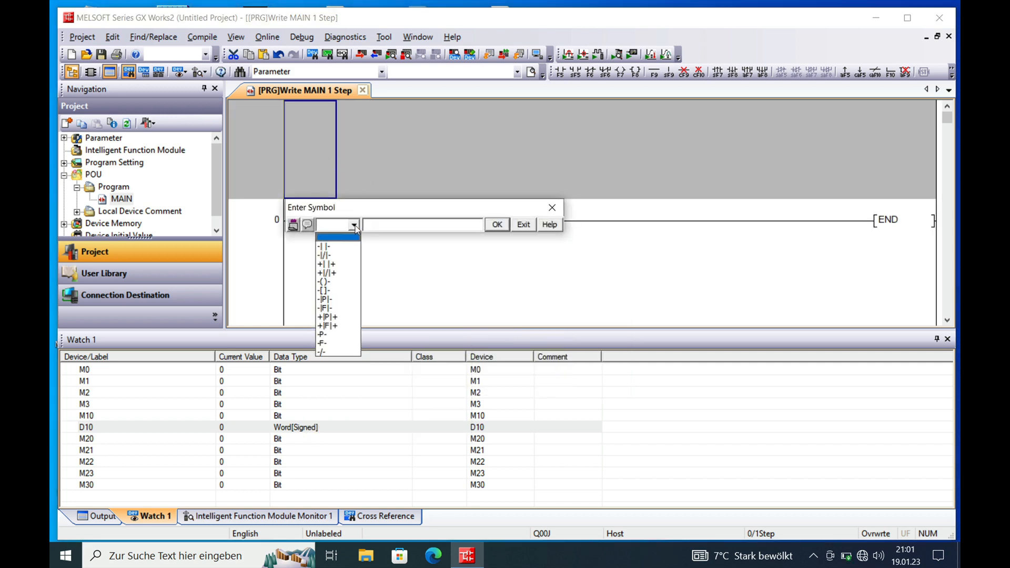
- Enter the rung: normally open contact M0 driving output coil D10.0
{"action": "left_click", "coordinate": [325, 246]}
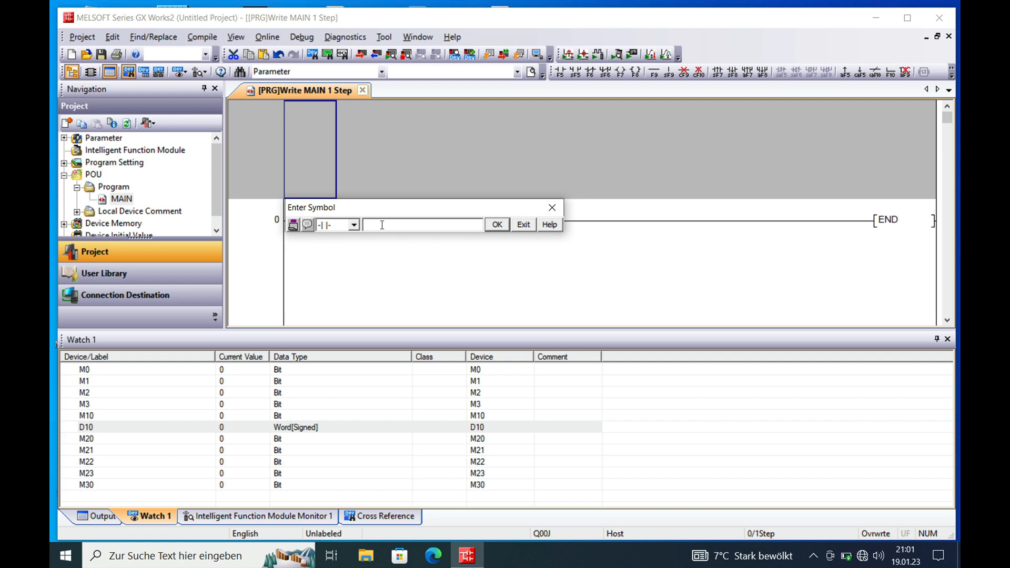
{"action": "type", "text": "M0"}
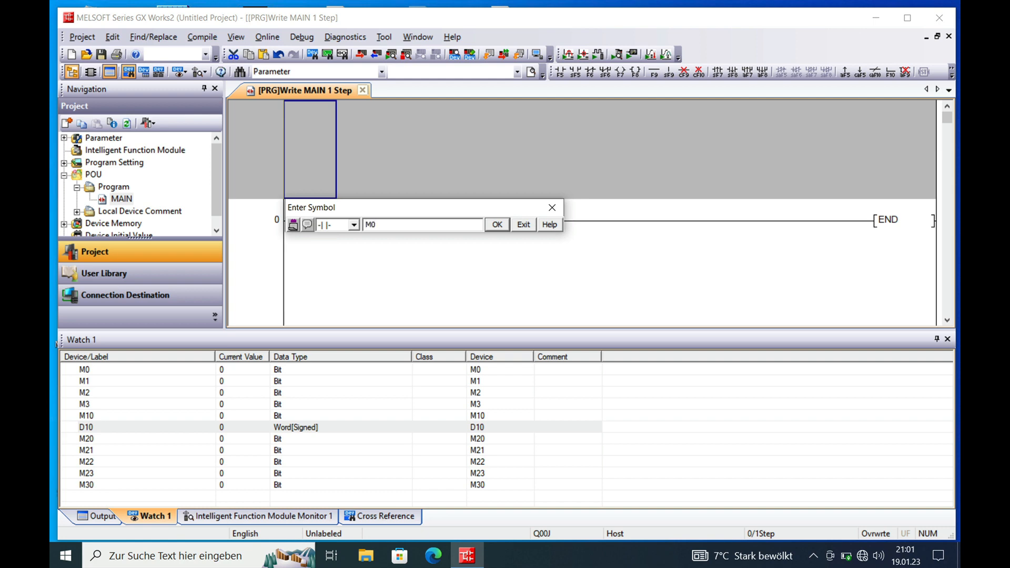
{"action": "left_click", "coordinate": [497, 224]}
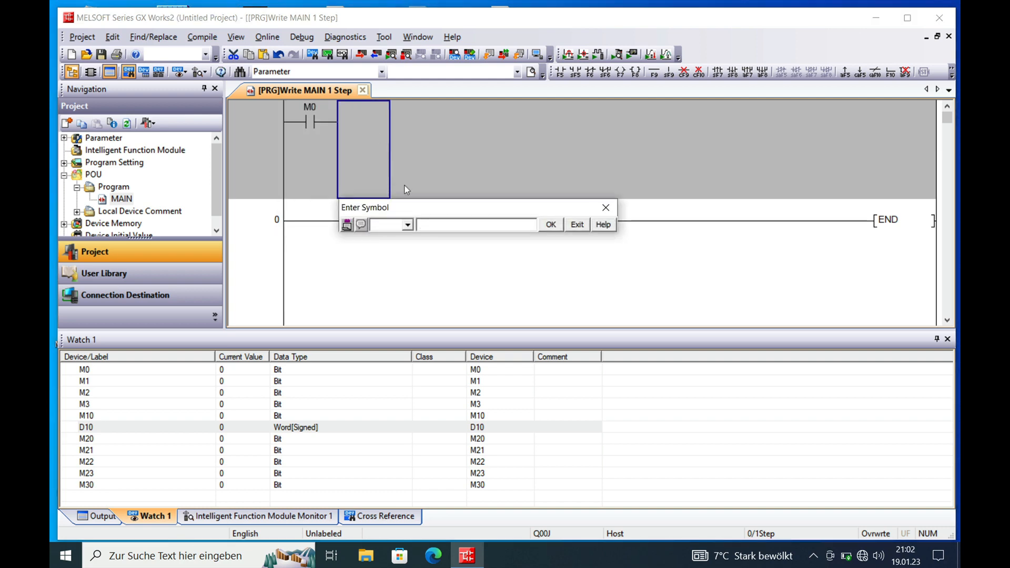
{"action": "left_click", "coordinate": [406, 225]}
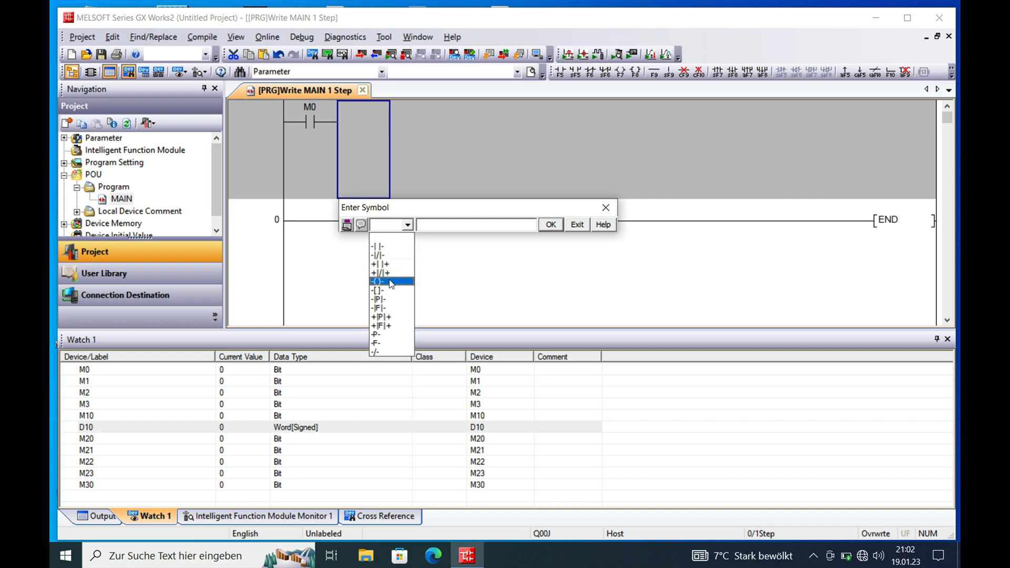
{"action": "left_click", "coordinate": [378, 282]}
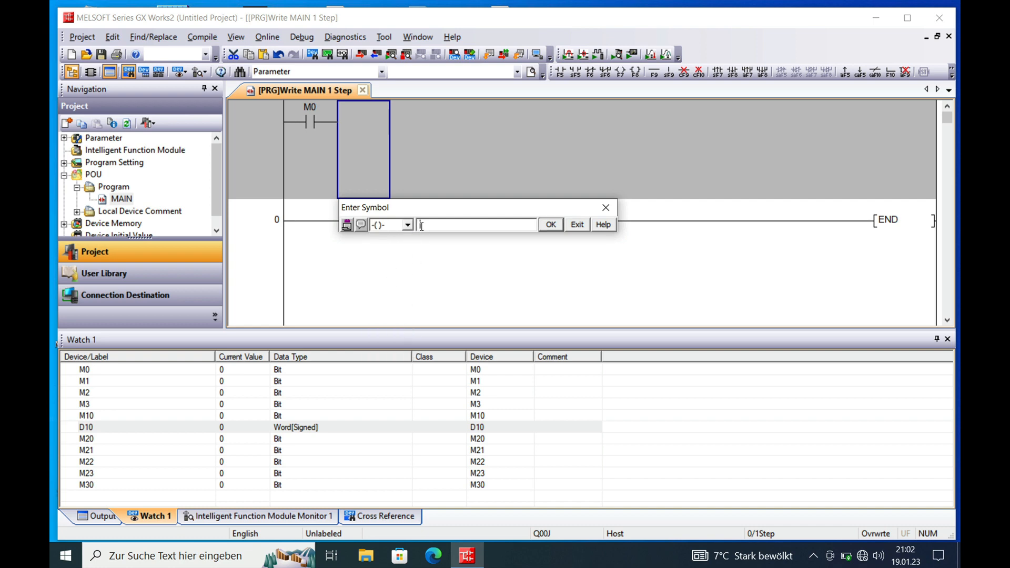
{"action": "type", "text": "D10.0"}
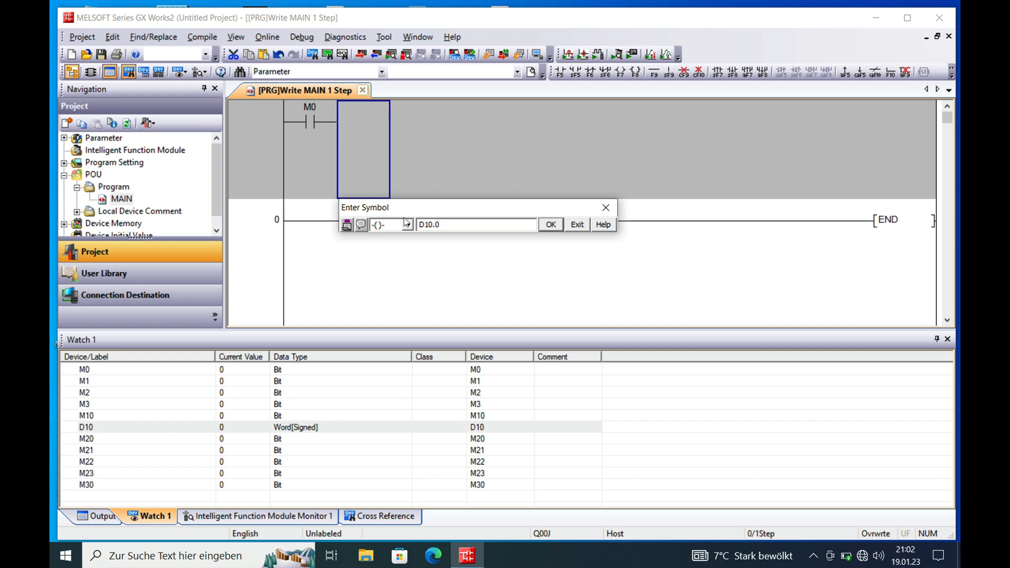
{"action": "mouse_move", "coordinate": [419, 247]}
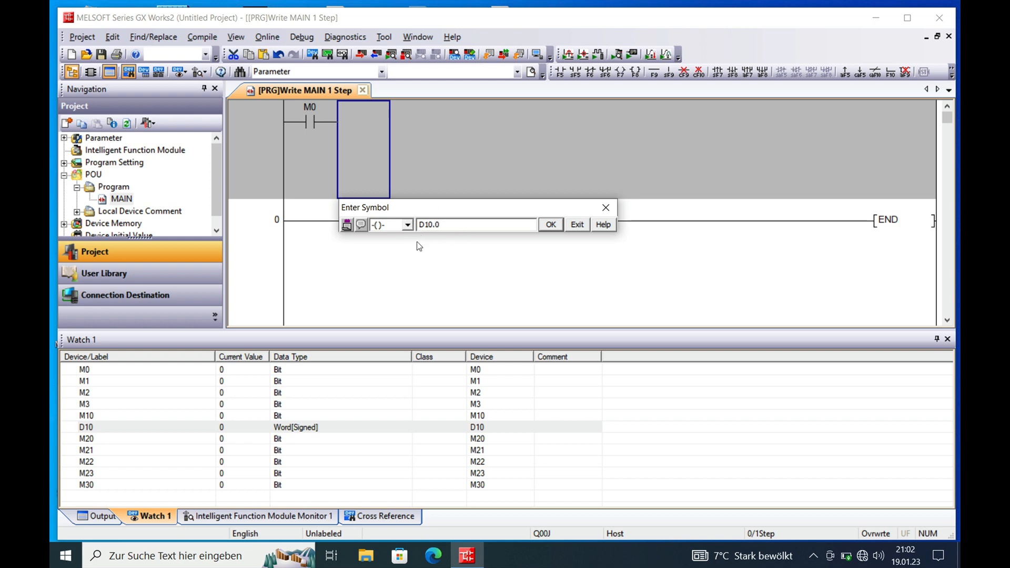
{"action": "mouse_move", "coordinate": [316, 106]}
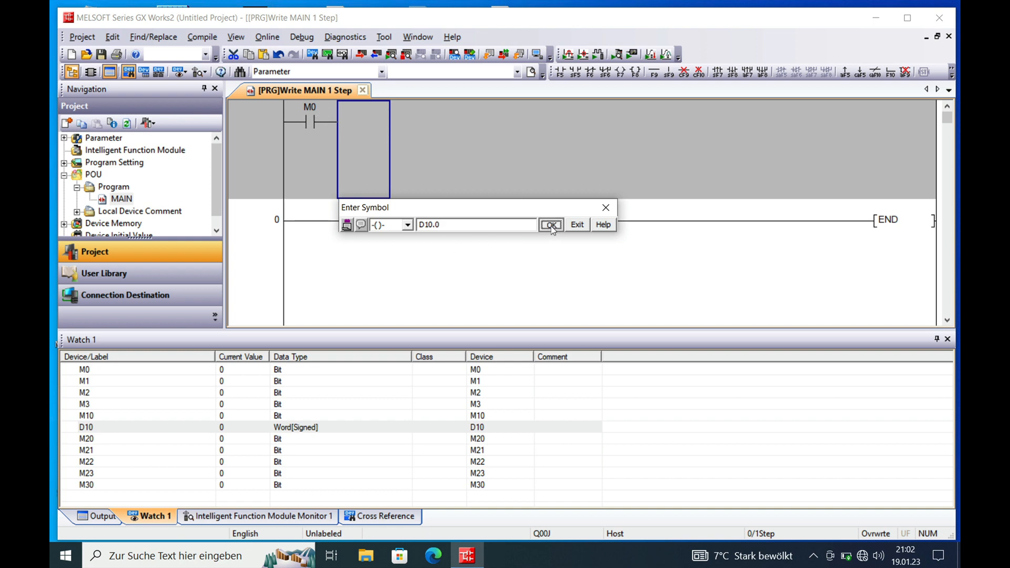
{"action": "left_click", "coordinate": [549, 225]}
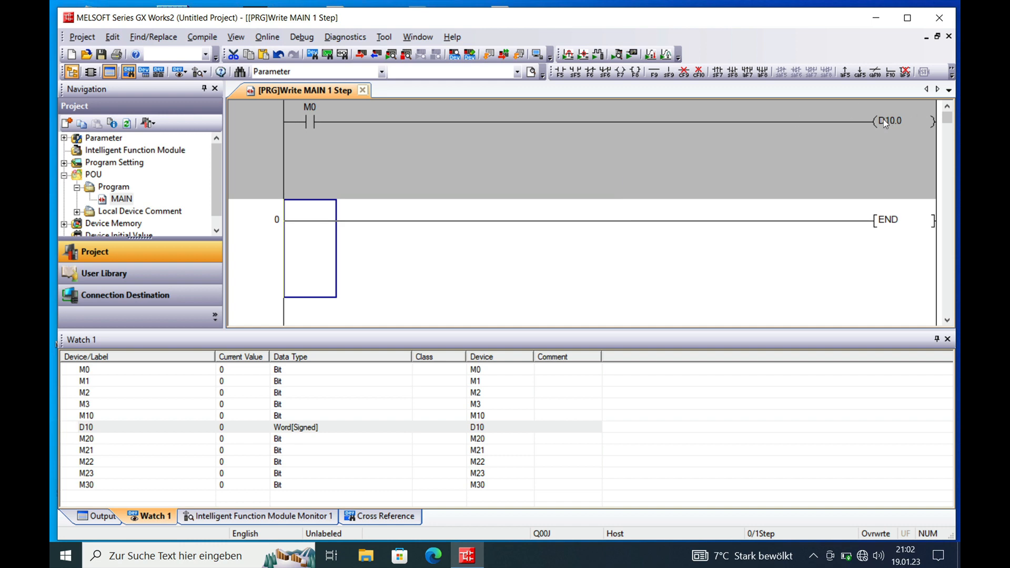
{"action": "mouse_move", "coordinate": [297, 228]}
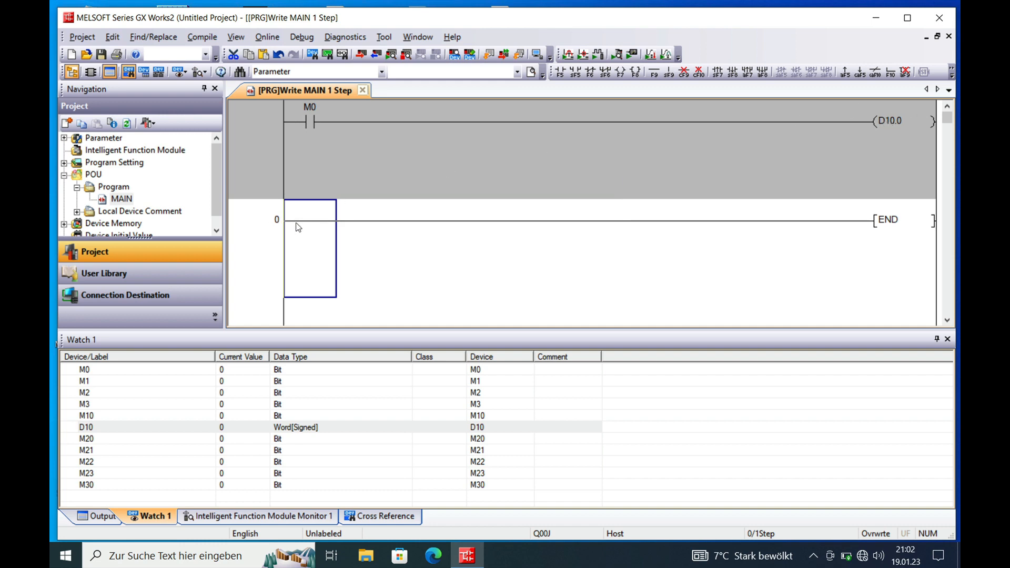
- Insert another rung above END and place a normally open contact M1
{"action": "right_click", "coordinate": [311, 258]}
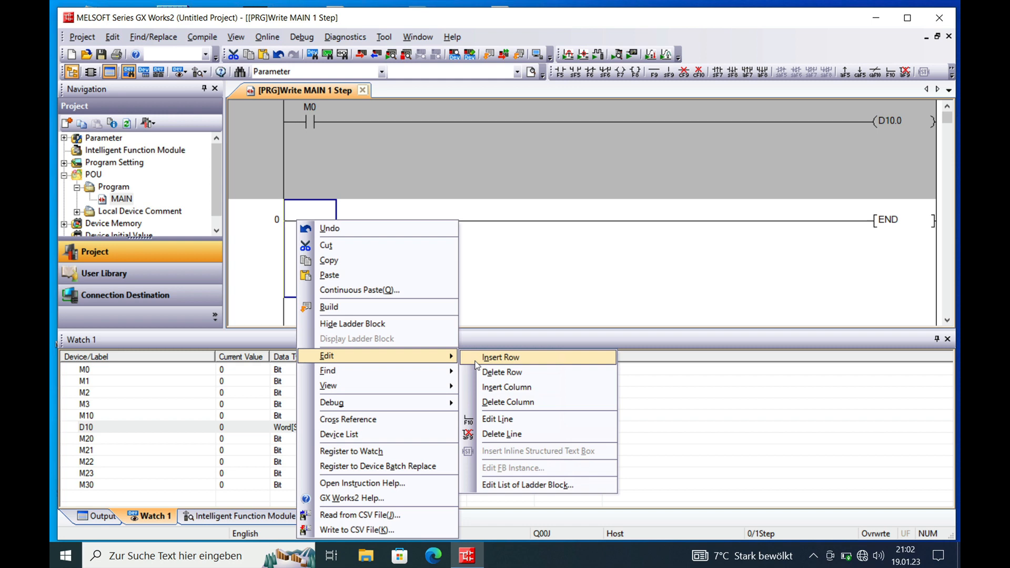
{"action": "left_click", "coordinate": [500, 356]}
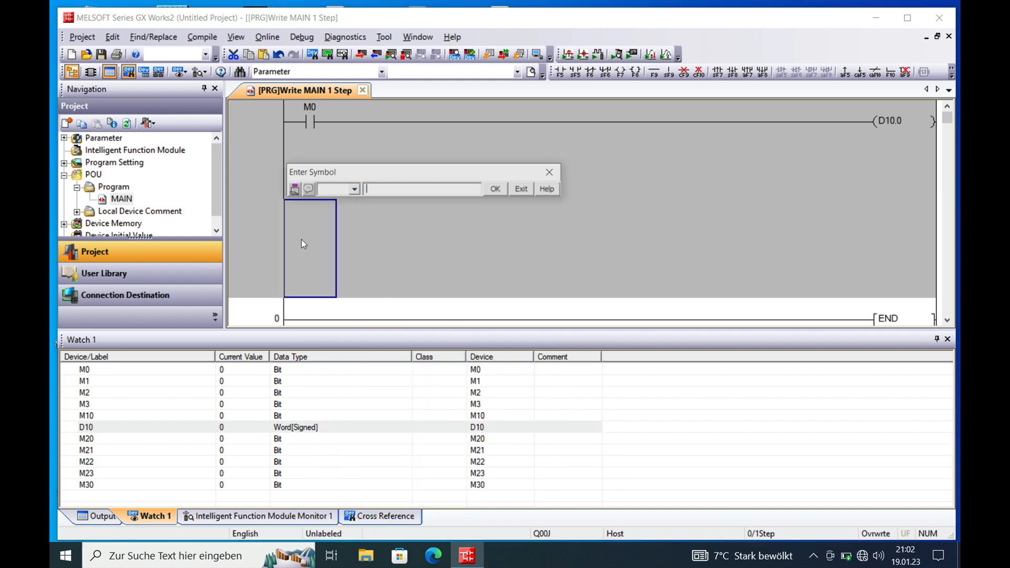
{"action": "type", "text": "M"}
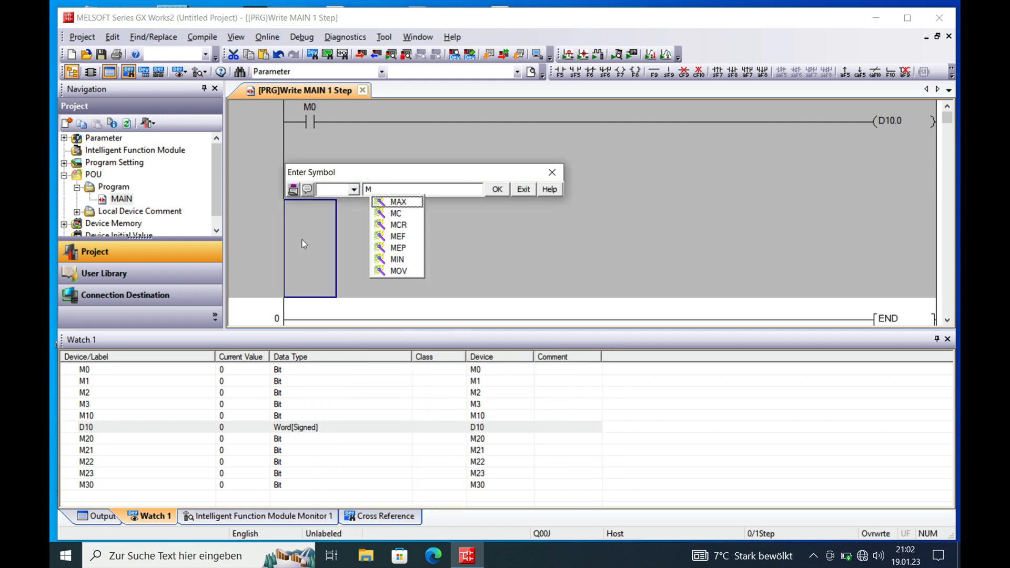
{"action": "type", "text": "1"}
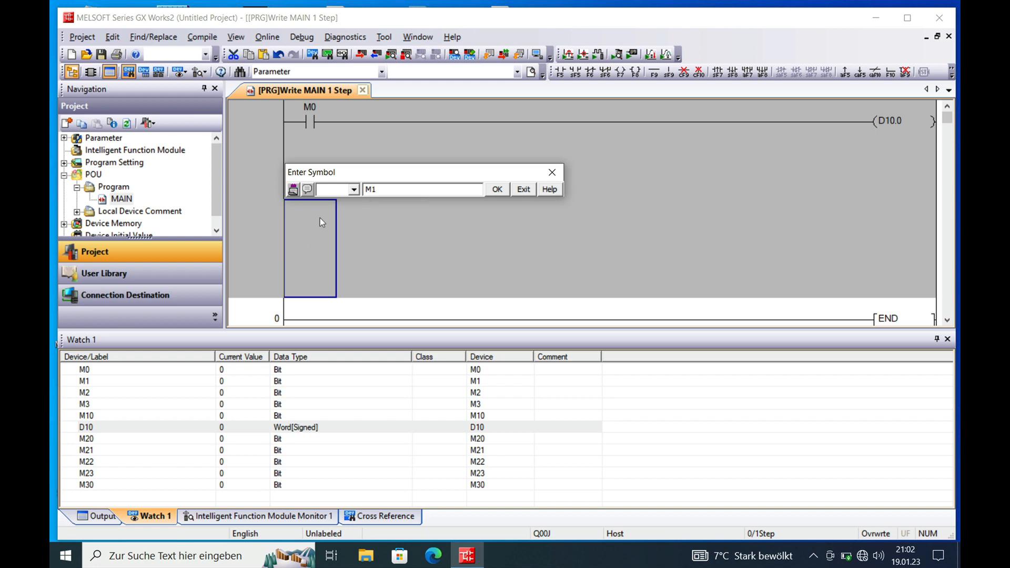
{"action": "left_click", "coordinate": [352, 190]}
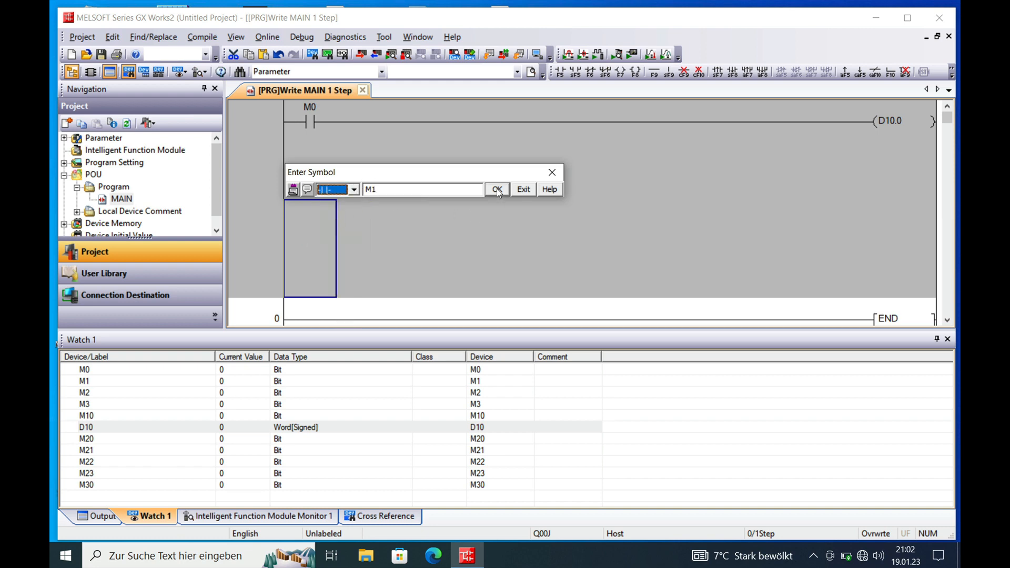
{"action": "left_click", "coordinate": [496, 189]}
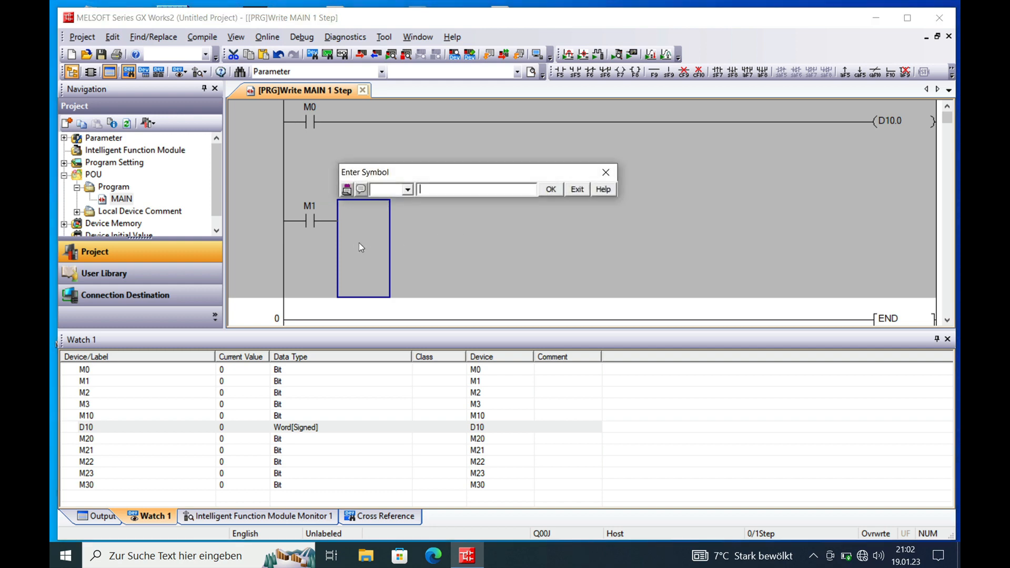
- Finish the rung with an output coil D10.1
{"action": "left_click", "coordinate": [407, 188]}
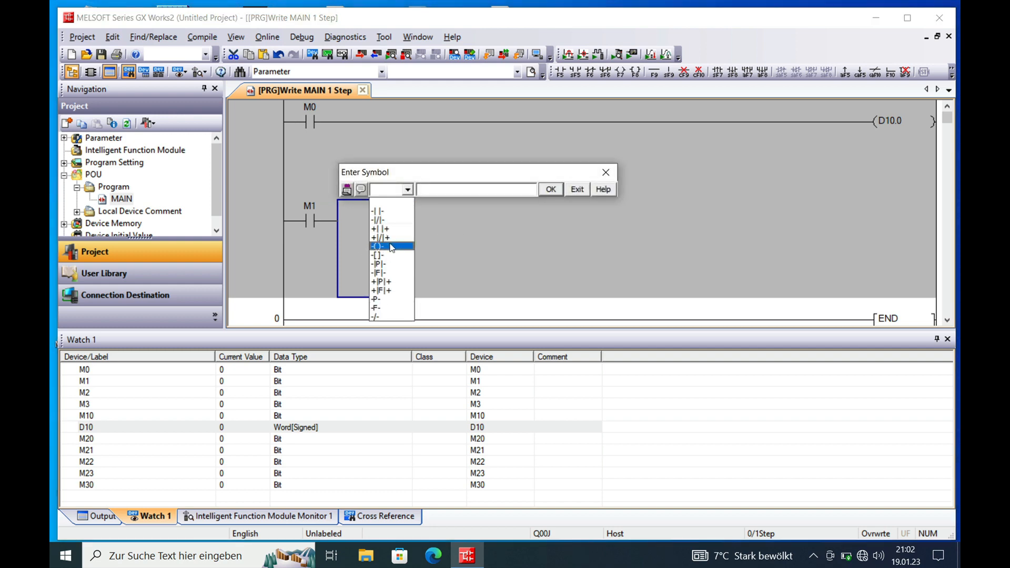
{"action": "left_click", "coordinate": [377, 246]}
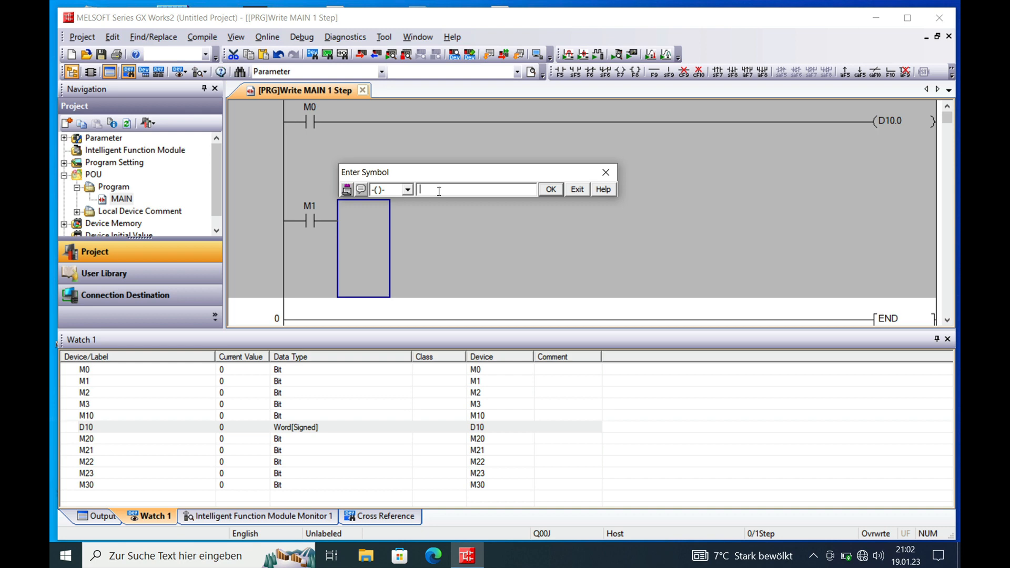
{"action": "type", "text": "D10."}
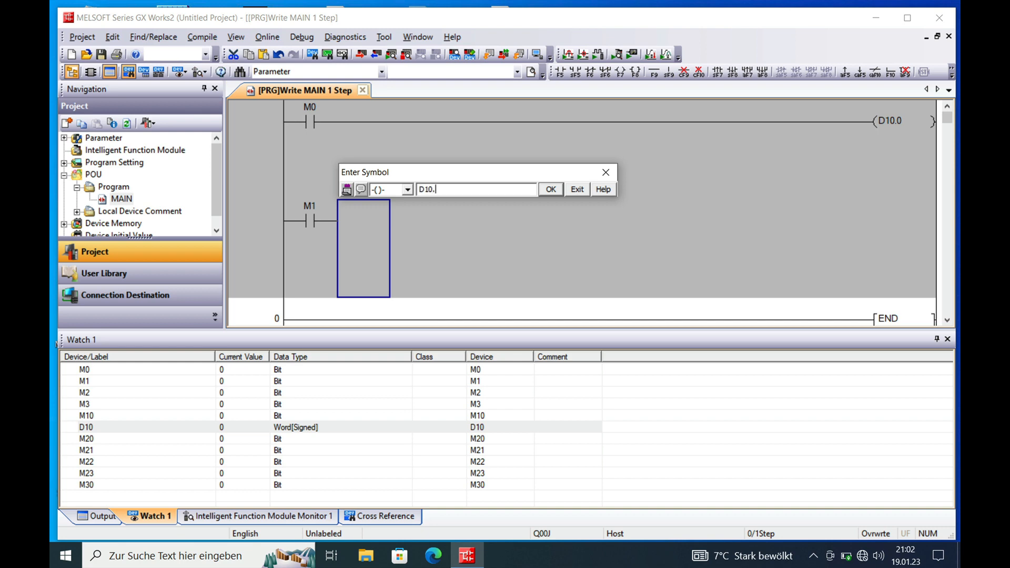
{"action": "left_click", "coordinate": [549, 188]}
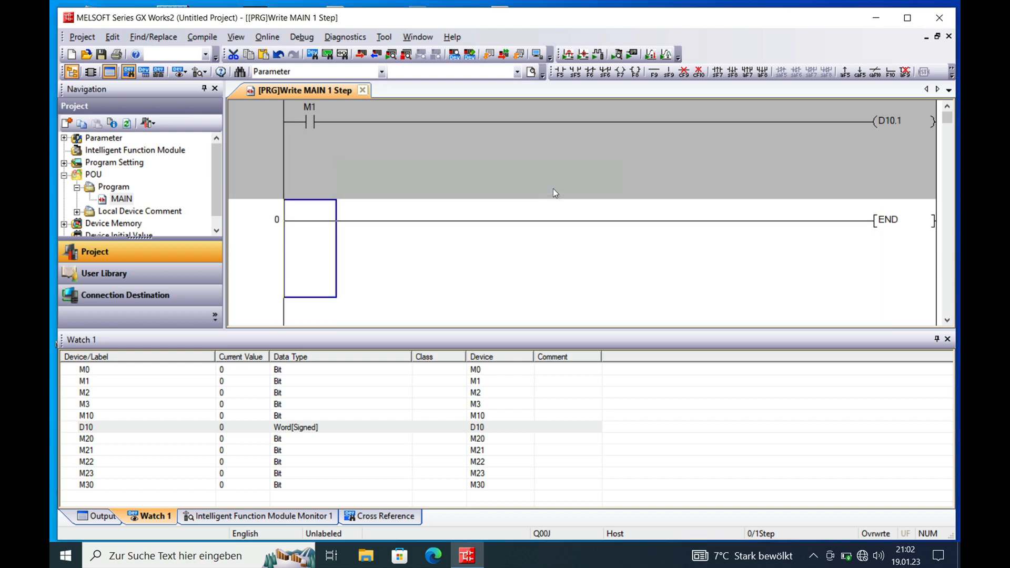
{"action": "mouse_move", "coordinate": [316, 238]}
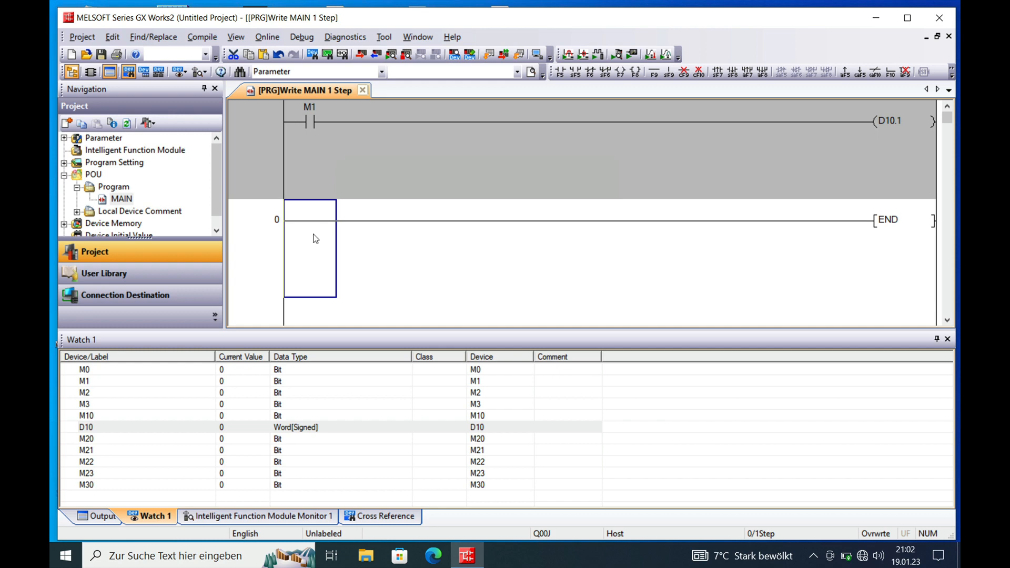
{"action": "mouse_move", "coordinate": [317, 230]}
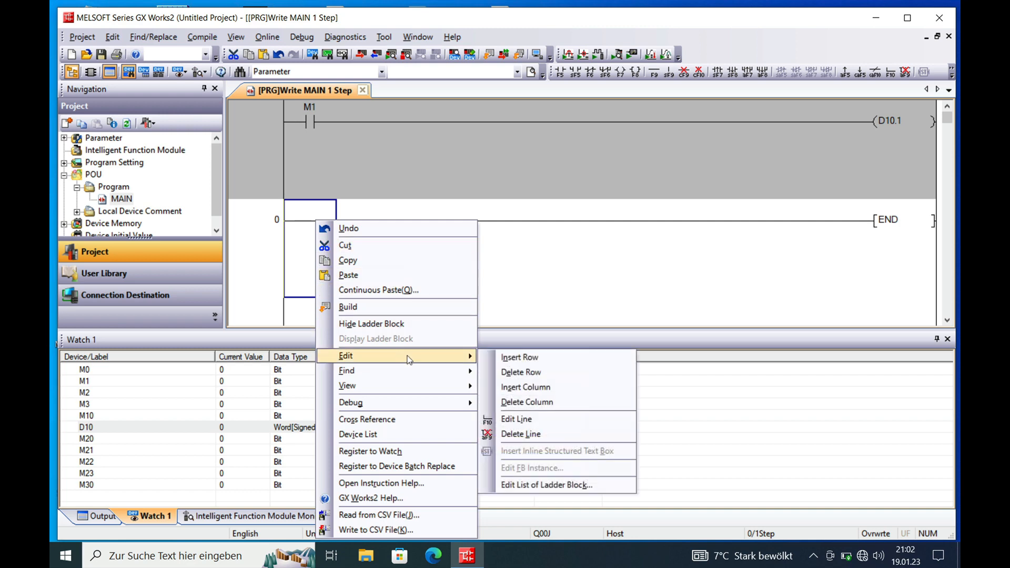
{"action": "mouse_move", "coordinate": [518, 356]}
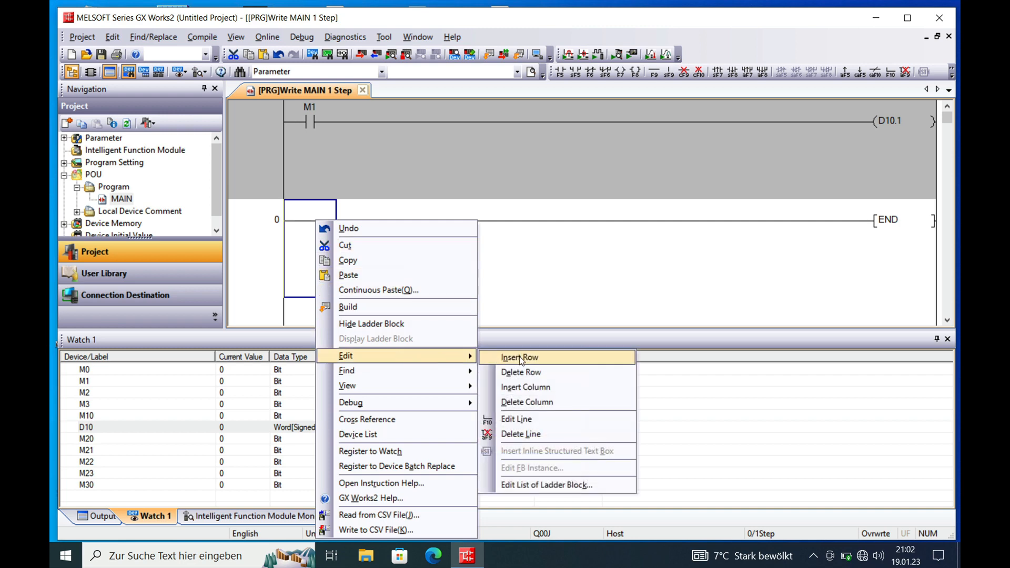
- Insert an empty row above END and place a normally open contact M10
{"action": "left_click", "coordinate": [518, 356]}
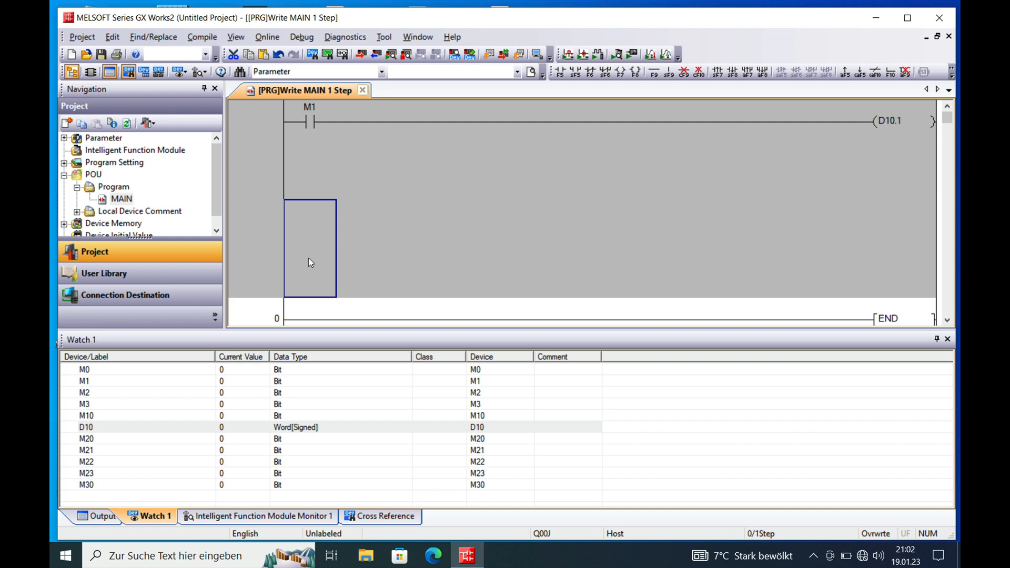
{"action": "double_click", "coordinate": [309, 247]}
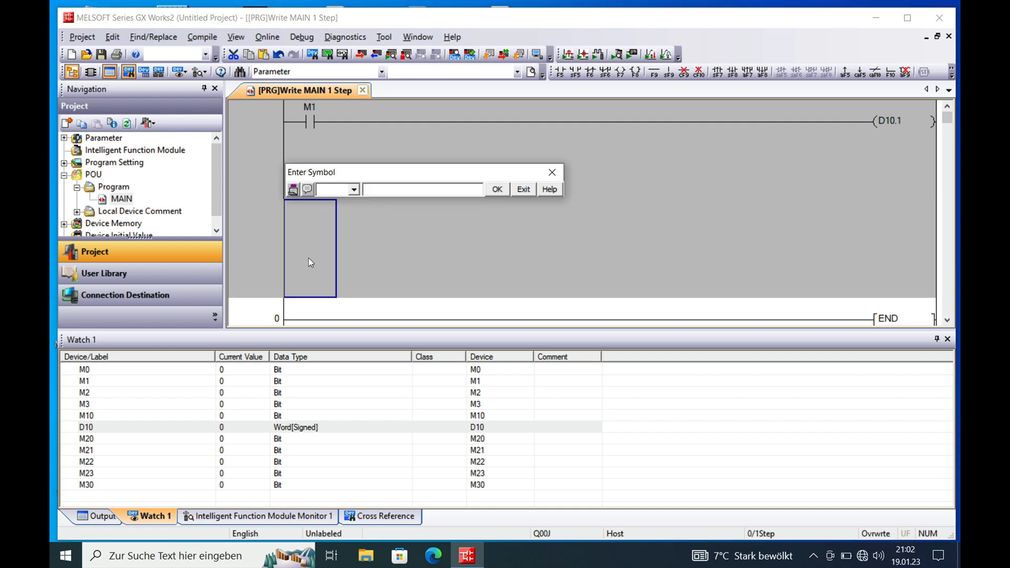
{"action": "type", "text": "M"}
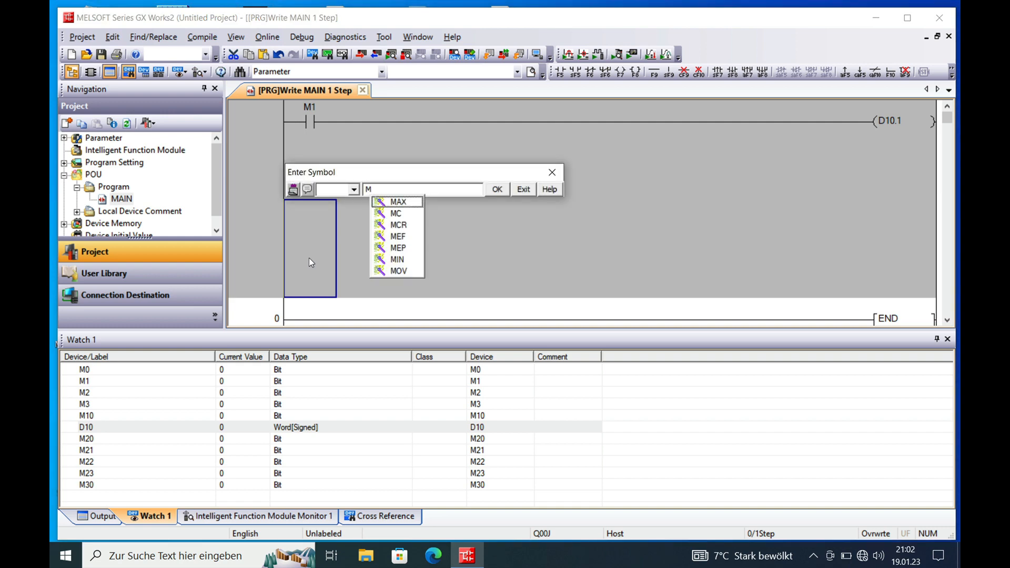
{"action": "type", "text": "1"}
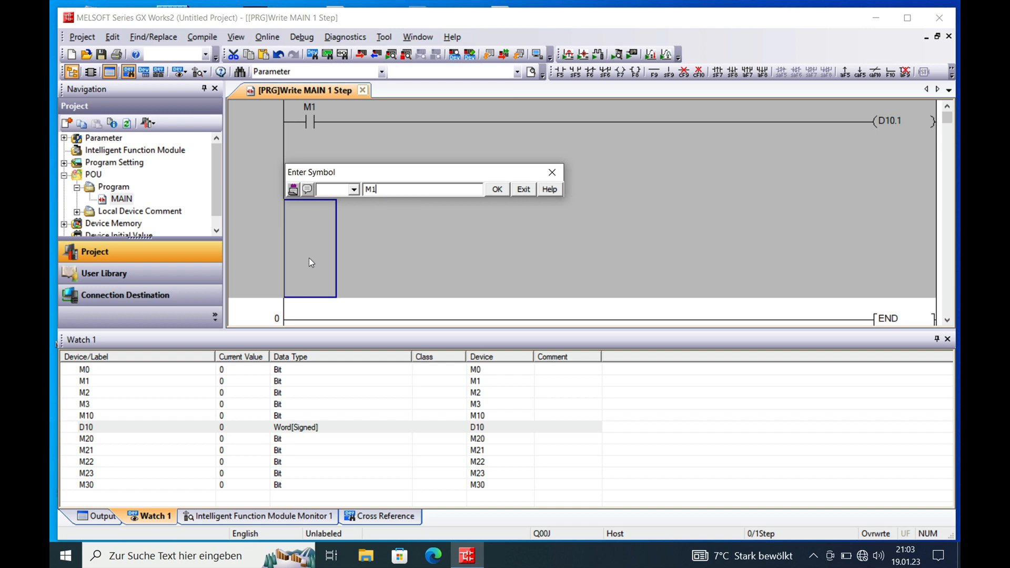
{"action": "left_click", "coordinate": [352, 188]}
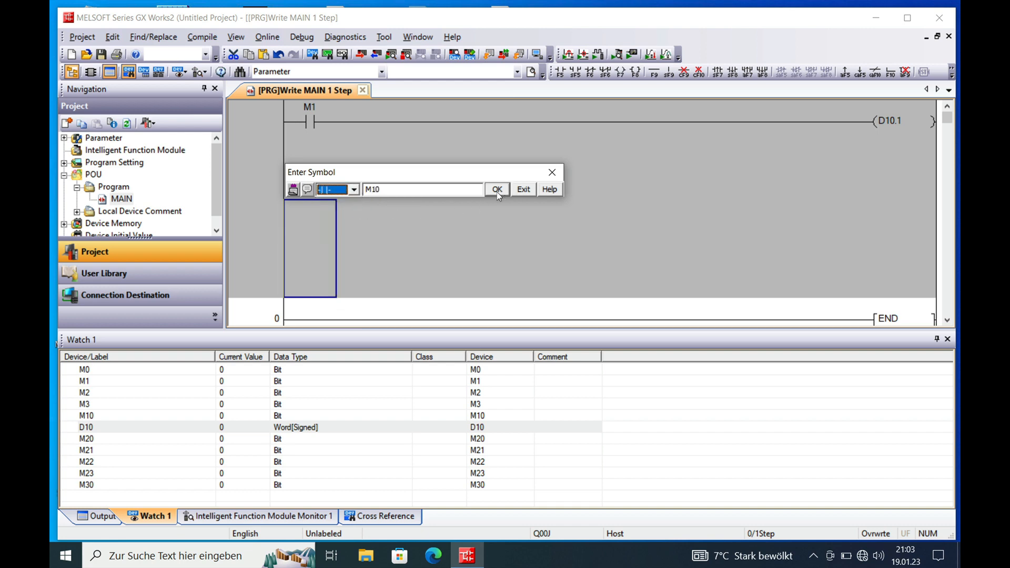
{"action": "left_click", "coordinate": [497, 189]}
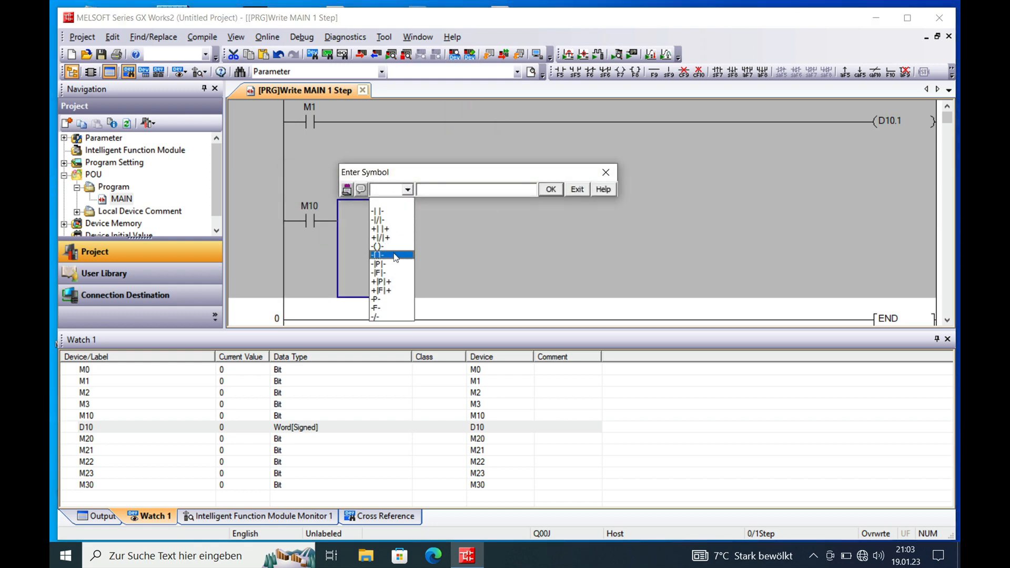
- Finish the rung with an output coil D10.A
{"action": "left_click", "coordinate": [375, 246]}
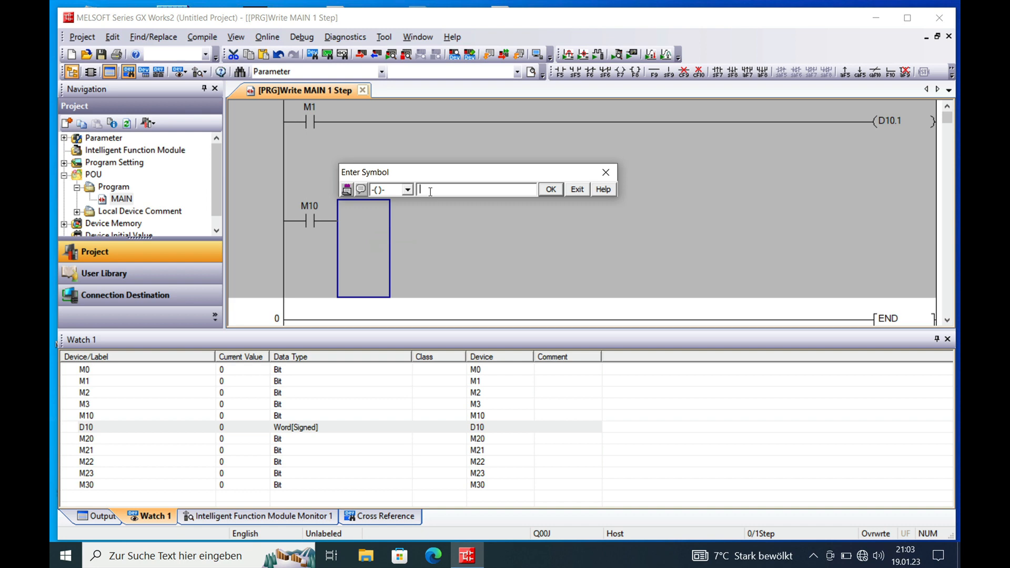
{"action": "type", "text": "D10"}
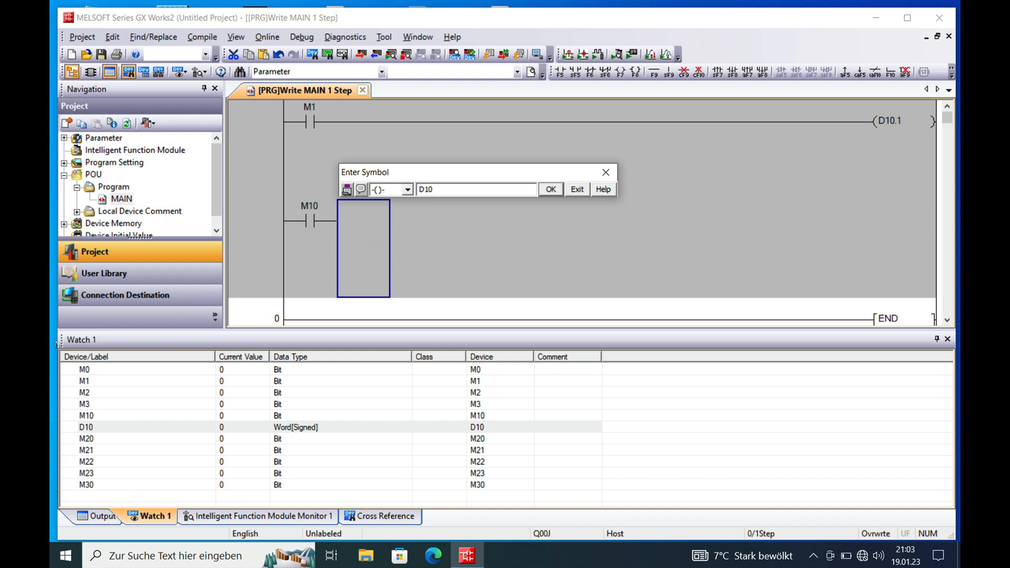
{"action": "type", "text": ".a"}
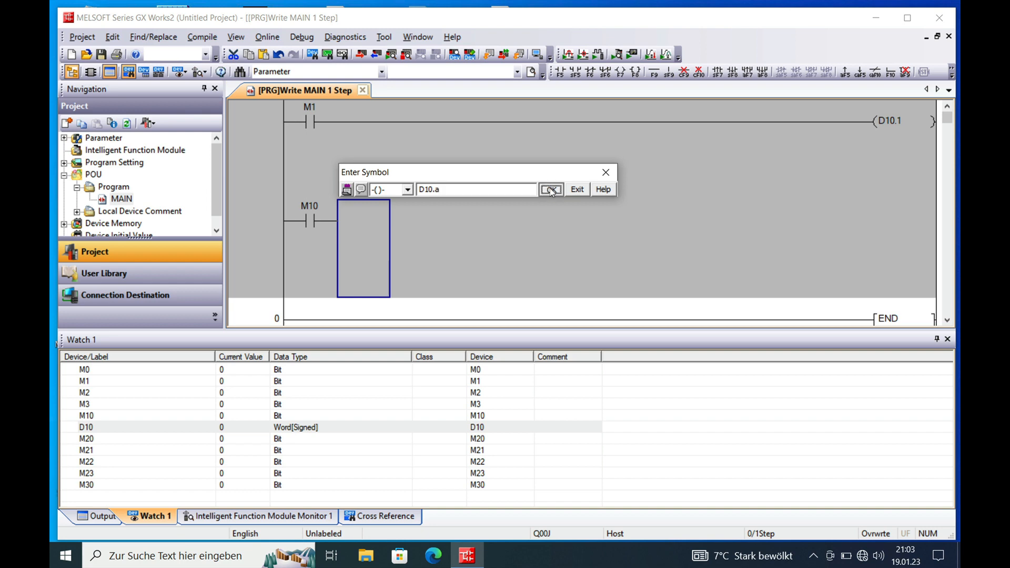
{"action": "left_click", "coordinate": [548, 188]}
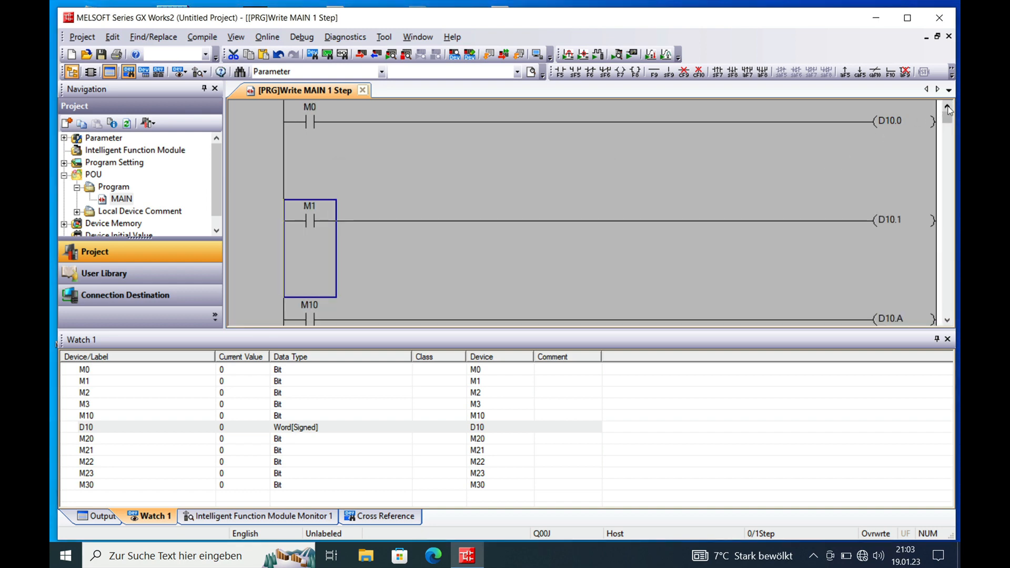
{"action": "left_click", "coordinate": [947, 320]}
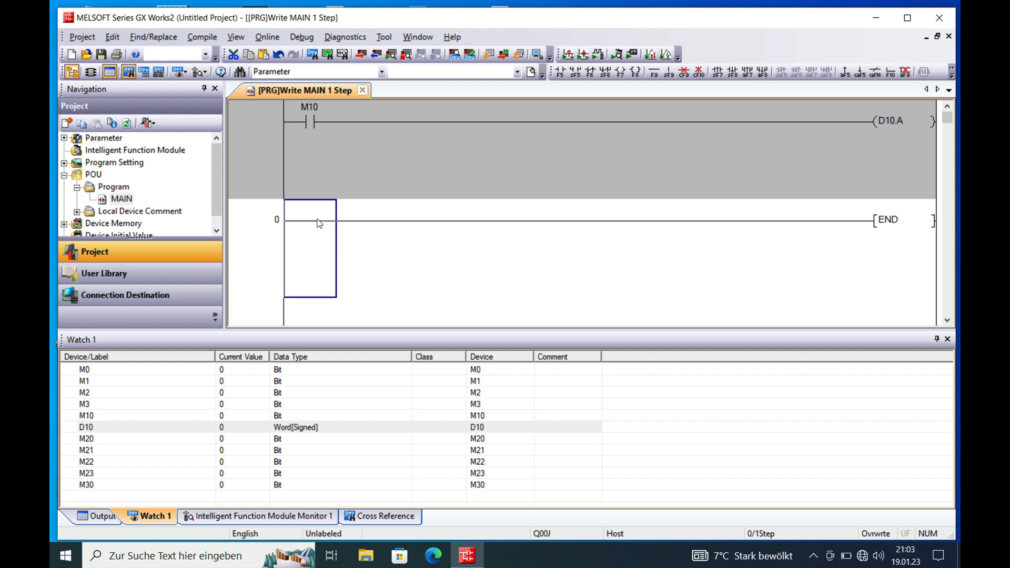
{"action": "mouse_move", "coordinate": [314, 223]}
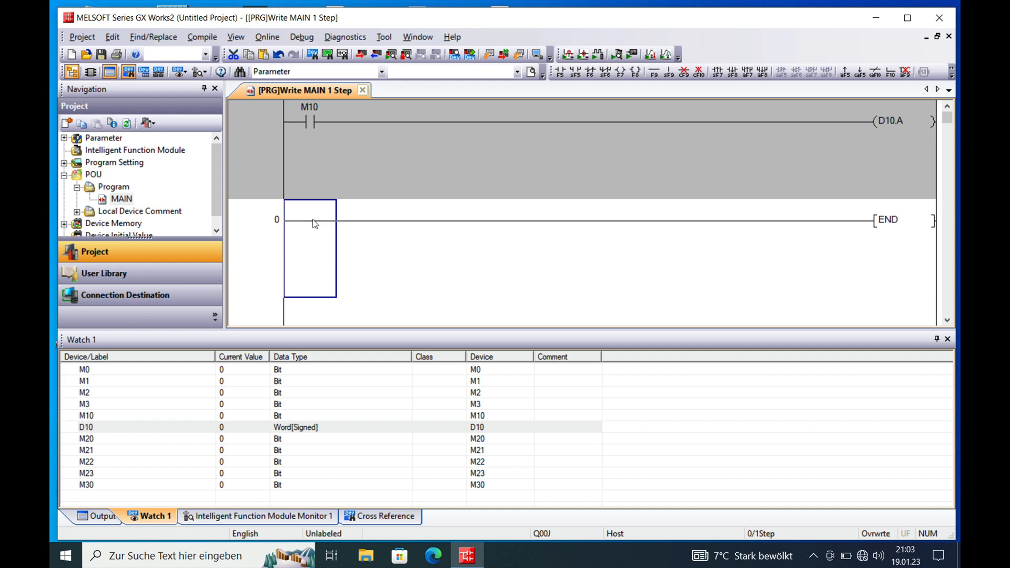
- Insert a row above END and start it with a normally open SM400 contact
{"action": "right_click", "coordinate": [312, 223]}
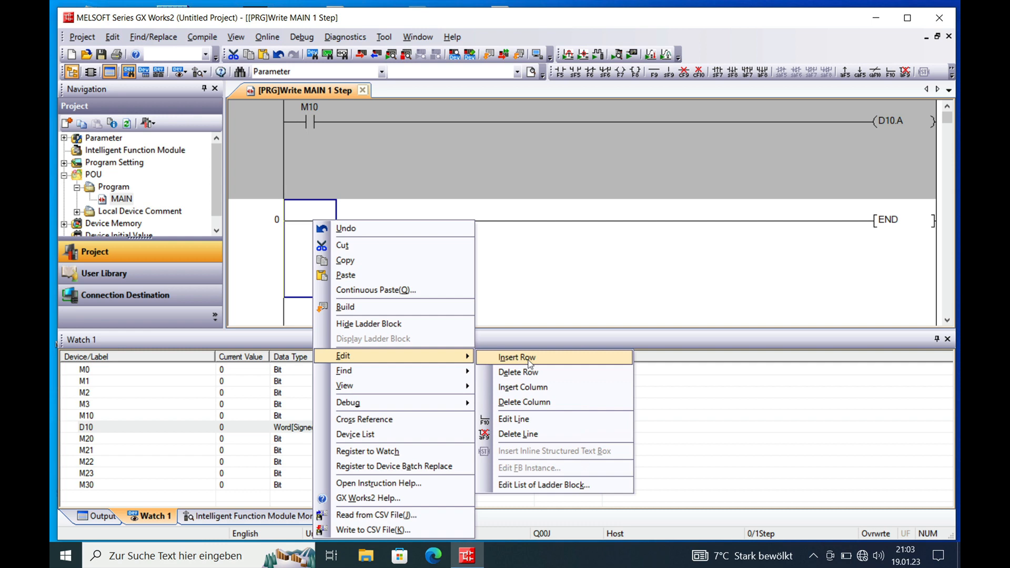
{"action": "left_click", "coordinate": [516, 358]}
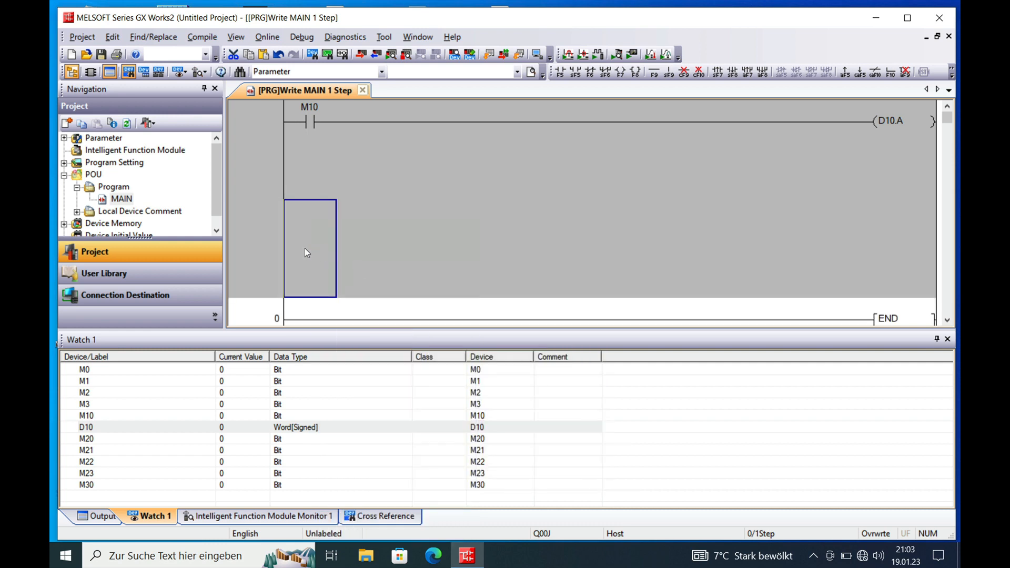
{"action": "double_click", "coordinate": [310, 249]}
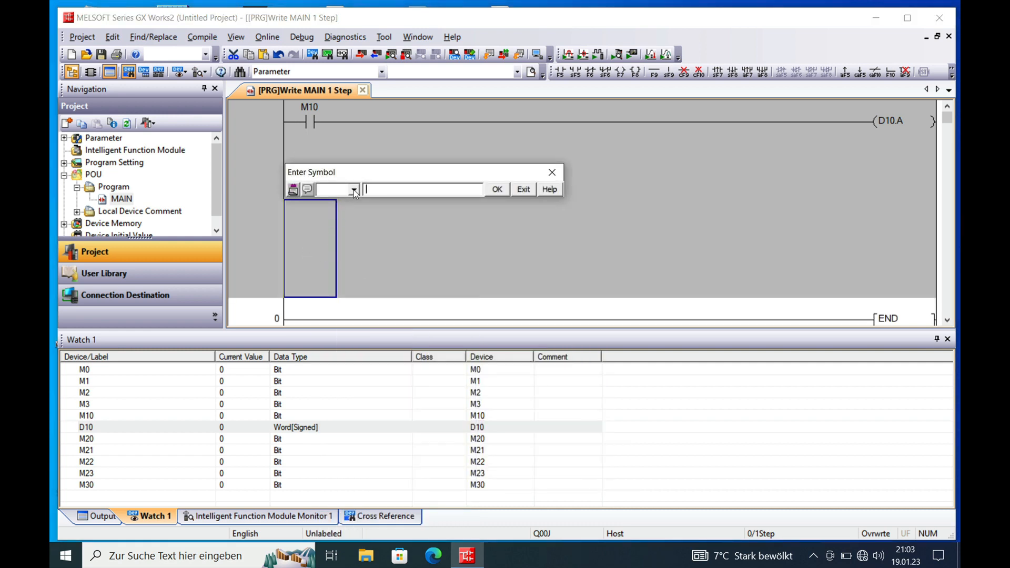
{"action": "left_click", "coordinate": [352, 188]}
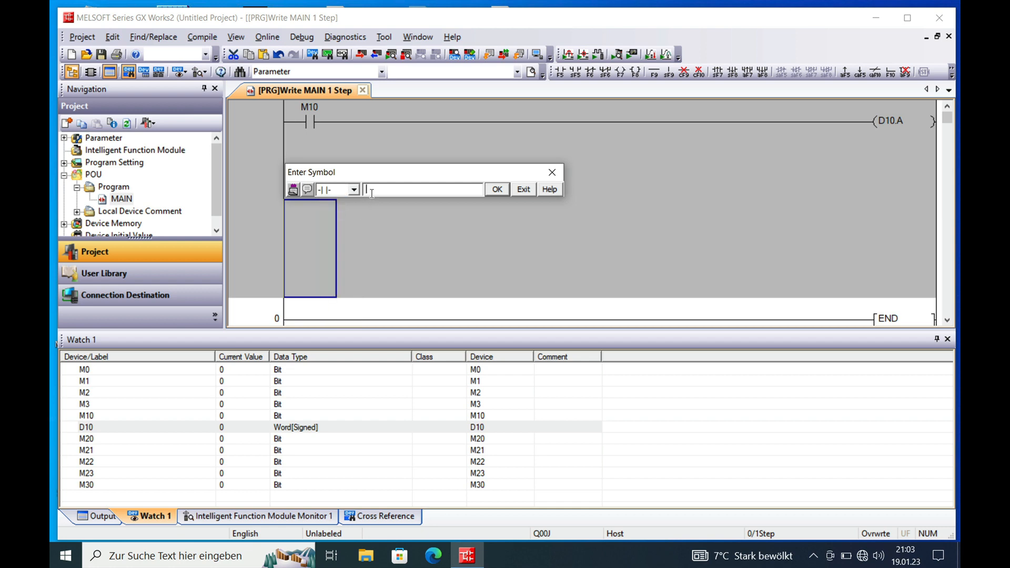
{"action": "type", "text": "Sm"}
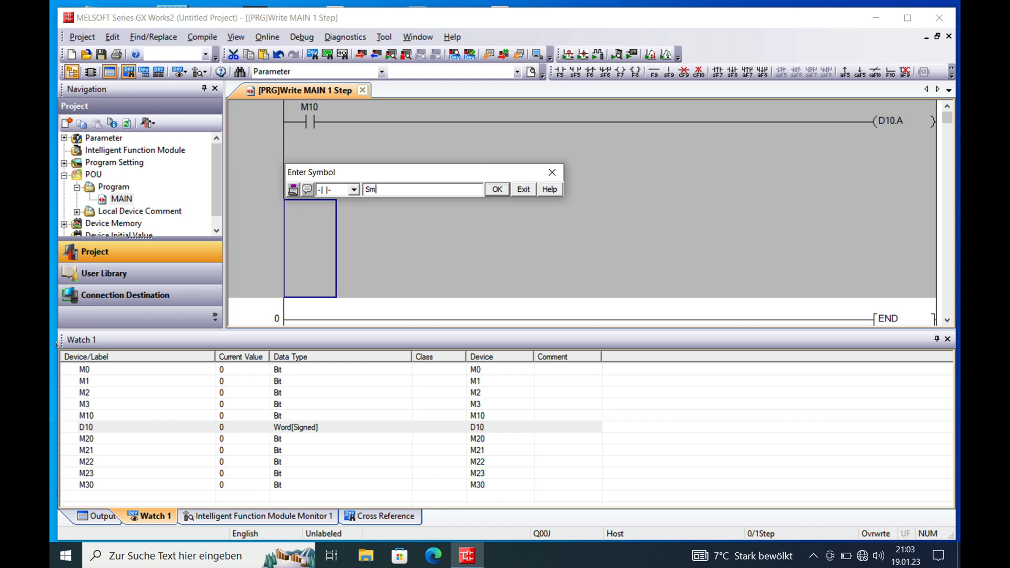
{"action": "left_click", "coordinate": [495, 189]}
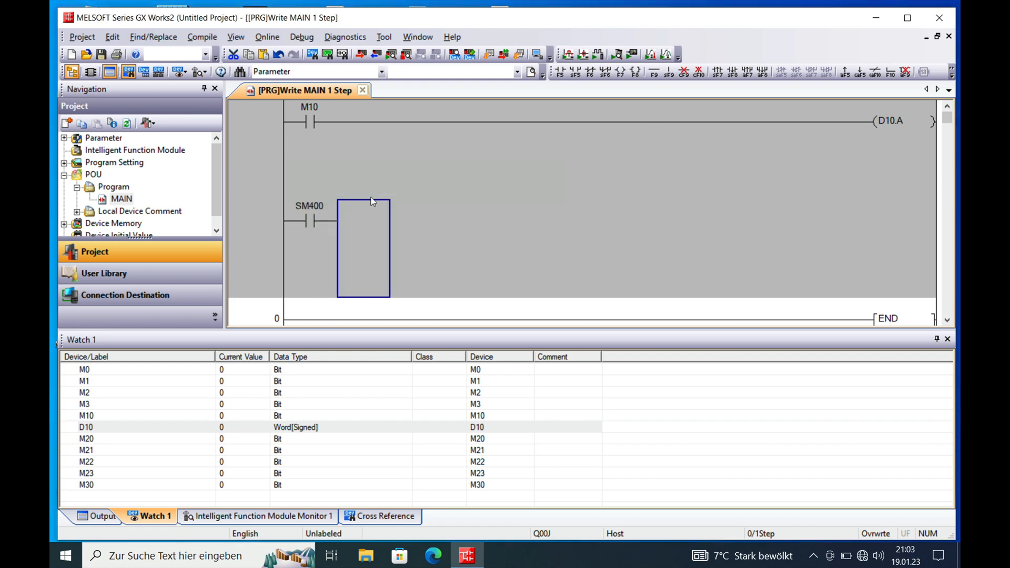
- Add a MOV D10 K4M20 instruction after the SM400 contact
{"action": "double_click", "coordinate": [363, 249]}
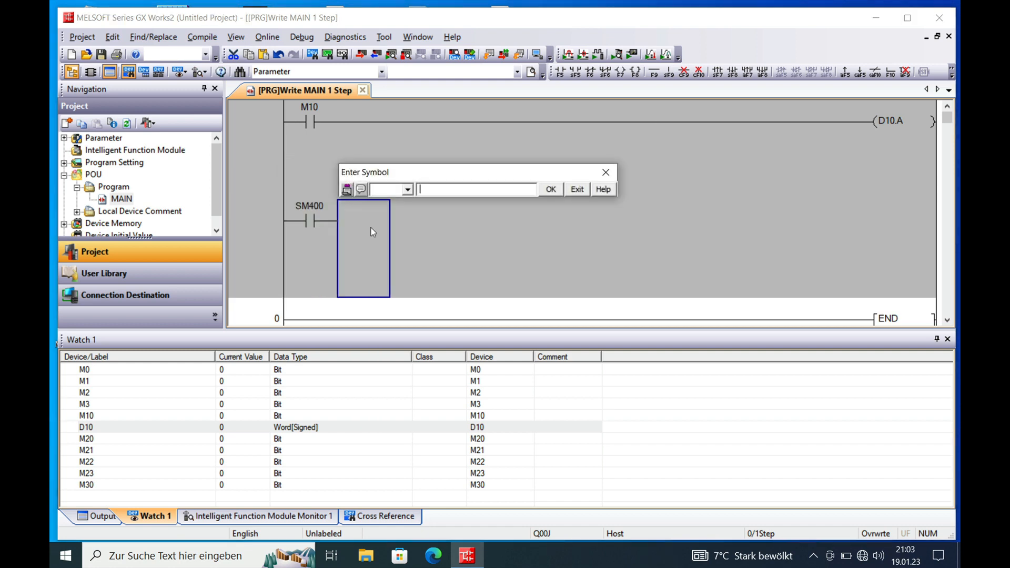
{"action": "type", "text": "mov D1"}
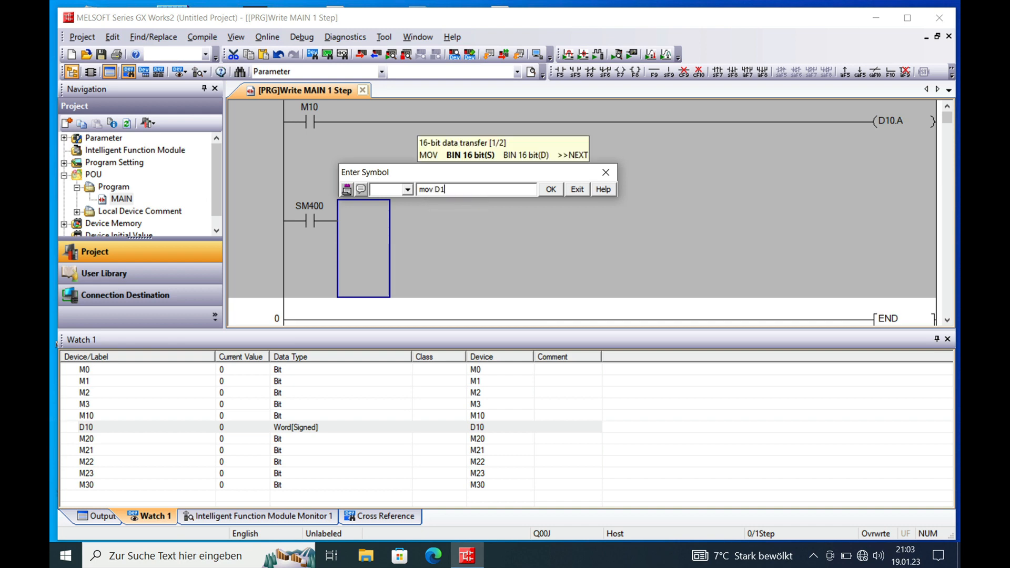
{"action": "type", "text": "0"}
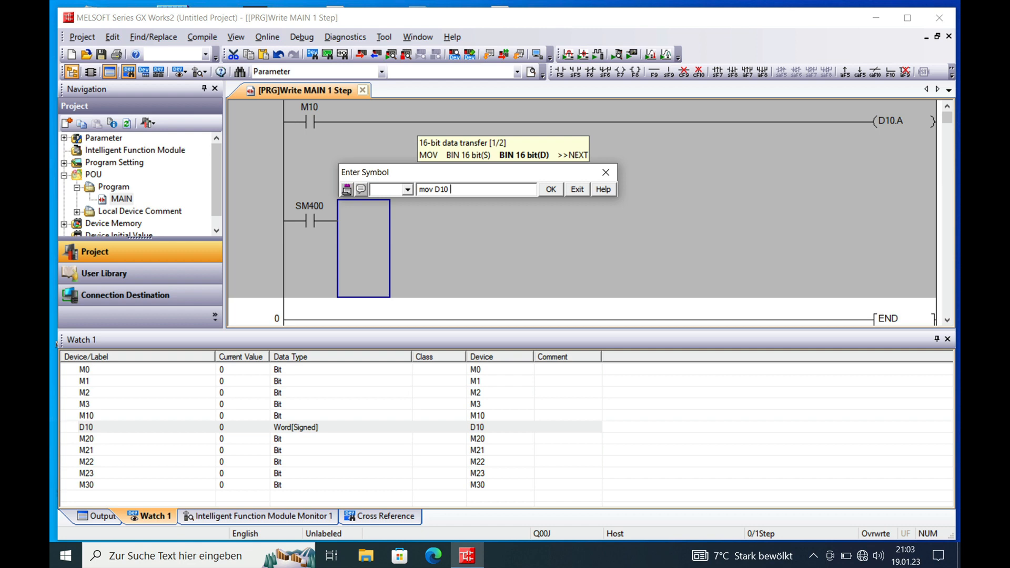
{"action": "type", "text": "M2"}
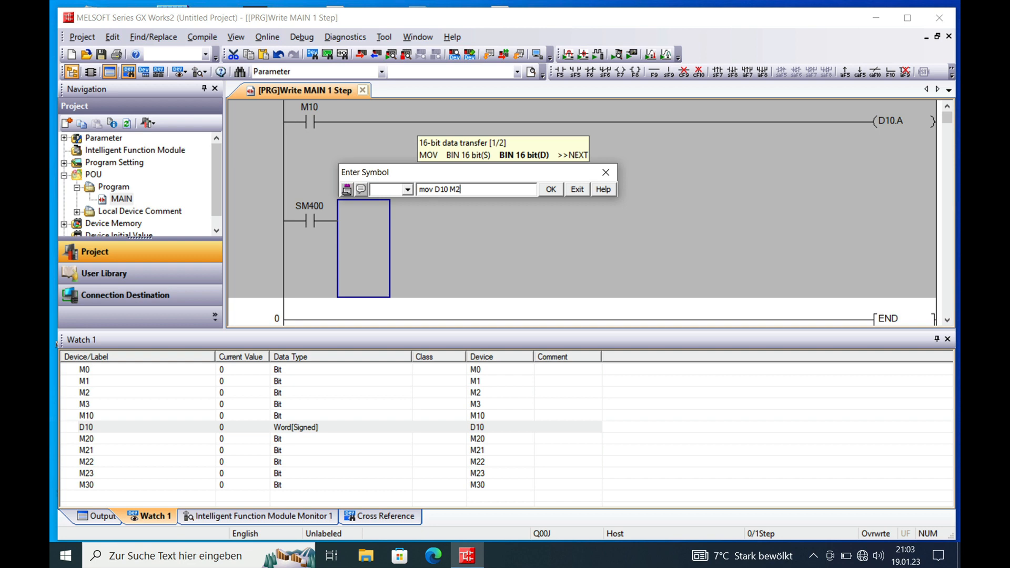
{"action": "type", "text": "0"}
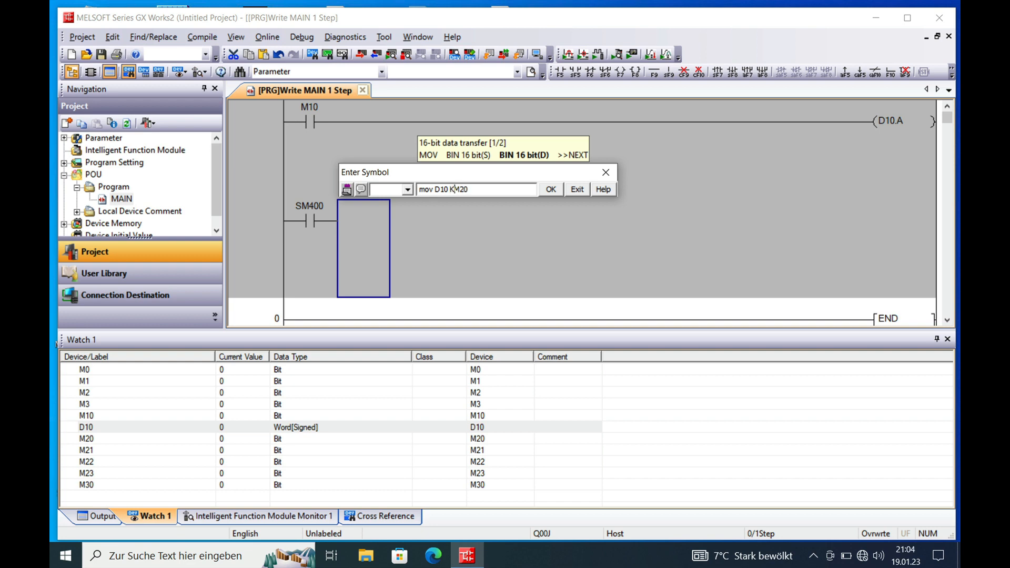
{"action": "type", "text": "4"}
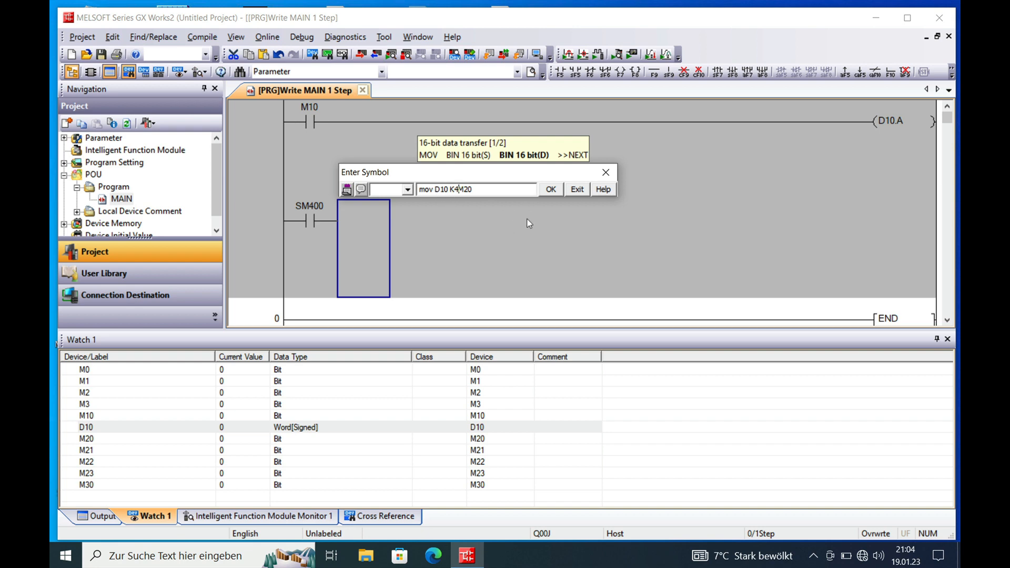
{"action": "mouse_move", "coordinate": [551, 189]}
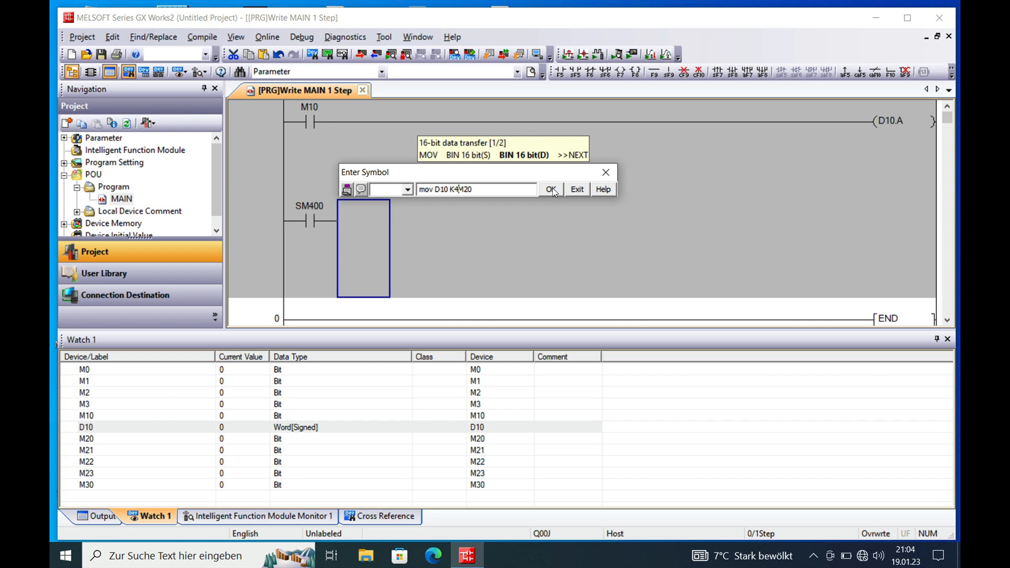
{"action": "left_click", "coordinate": [549, 190]}
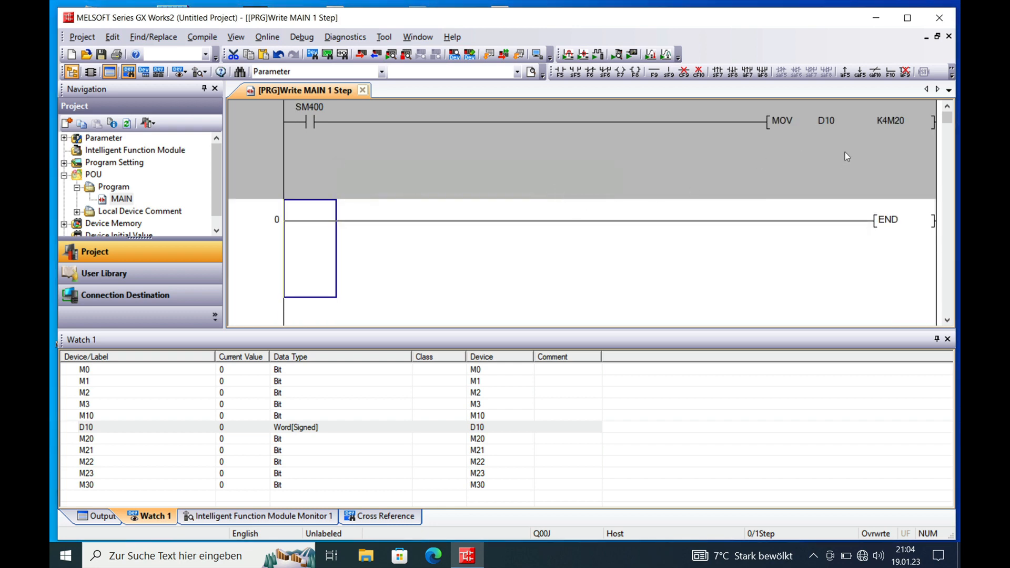
{"action": "mouse_move", "coordinate": [893, 128]}
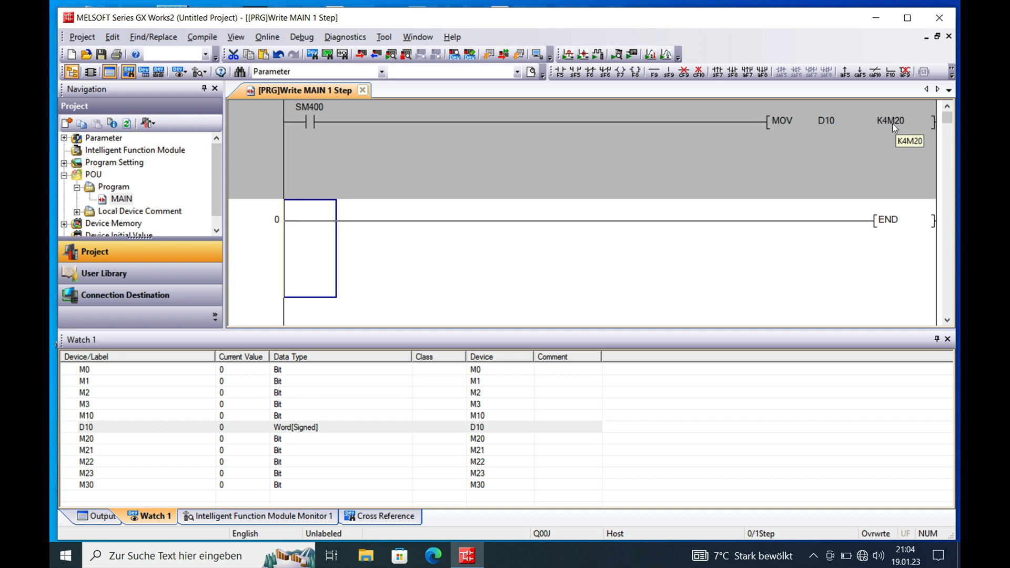
{"action": "mouse_move", "coordinate": [562, 217]}
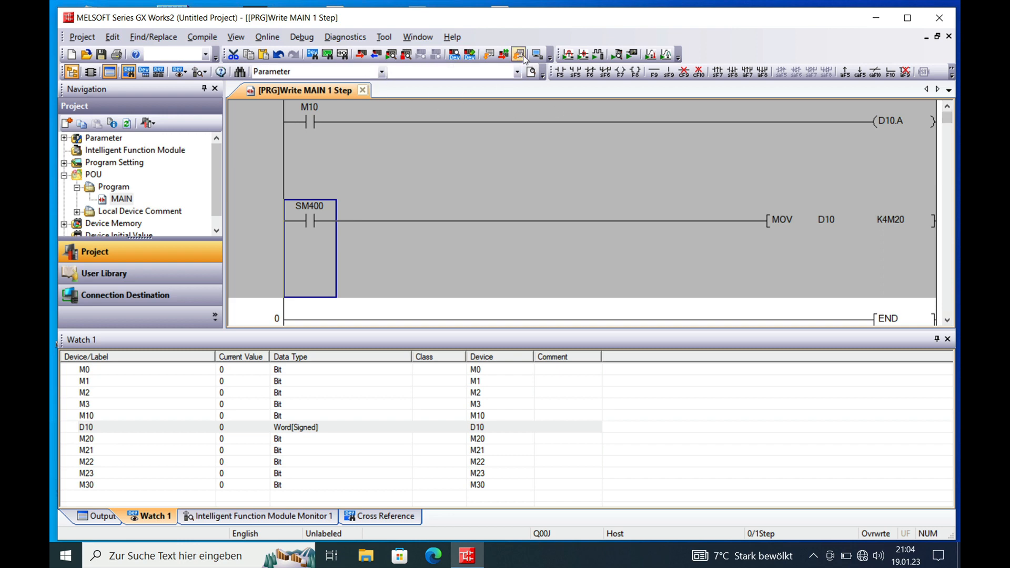
- Write the ladder to the simulated PLC via Online > Write to PLC and confirm
{"action": "left_click", "coordinate": [302, 37]}
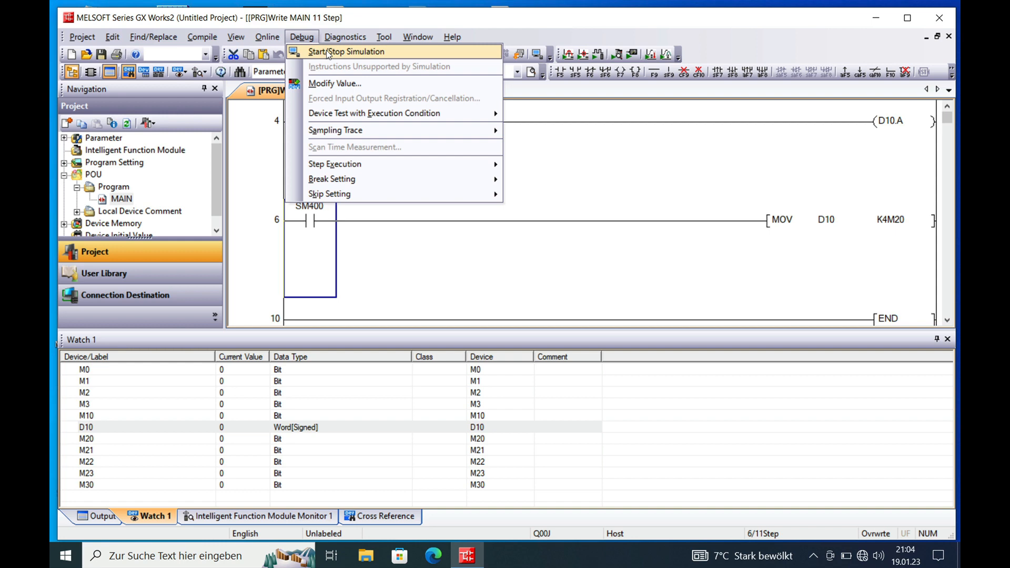
{"action": "left_click", "coordinate": [346, 52]}
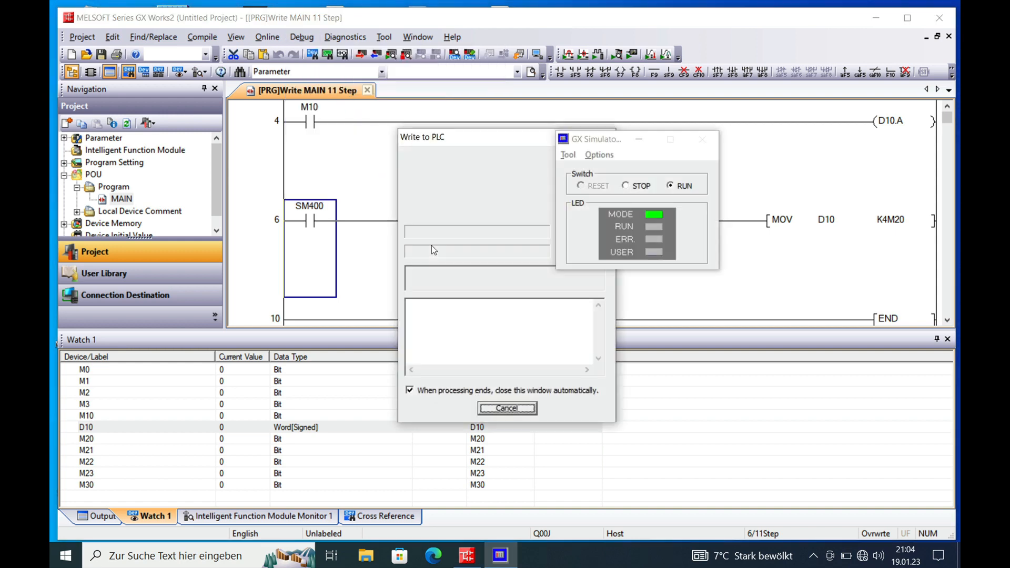
{"action": "left_click", "coordinate": [506, 408]}
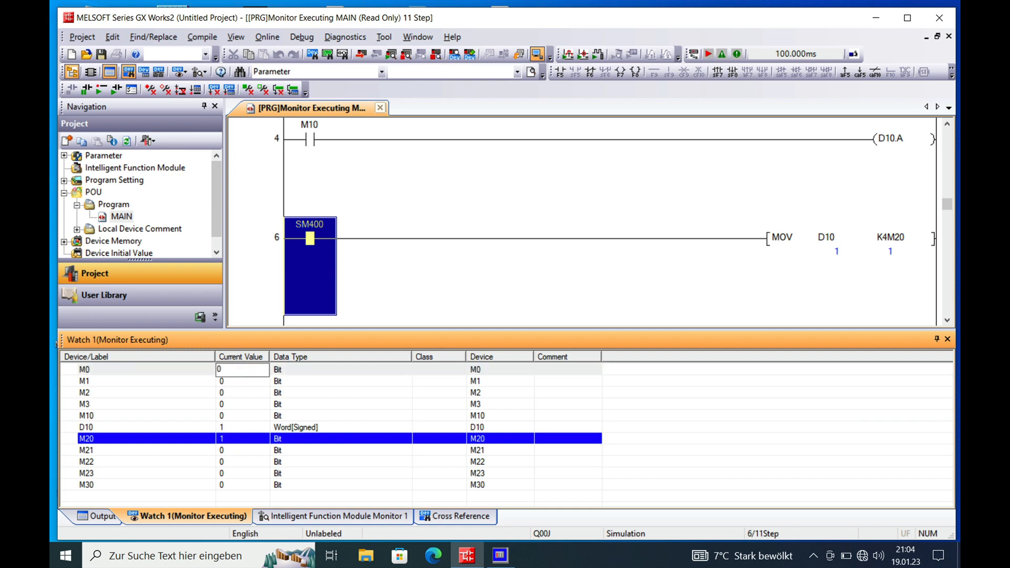
- Set M1's current value to 1 in Watch 1, then reset the watched bits to 0
{"action": "left_click", "coordinate": [242, 381]}
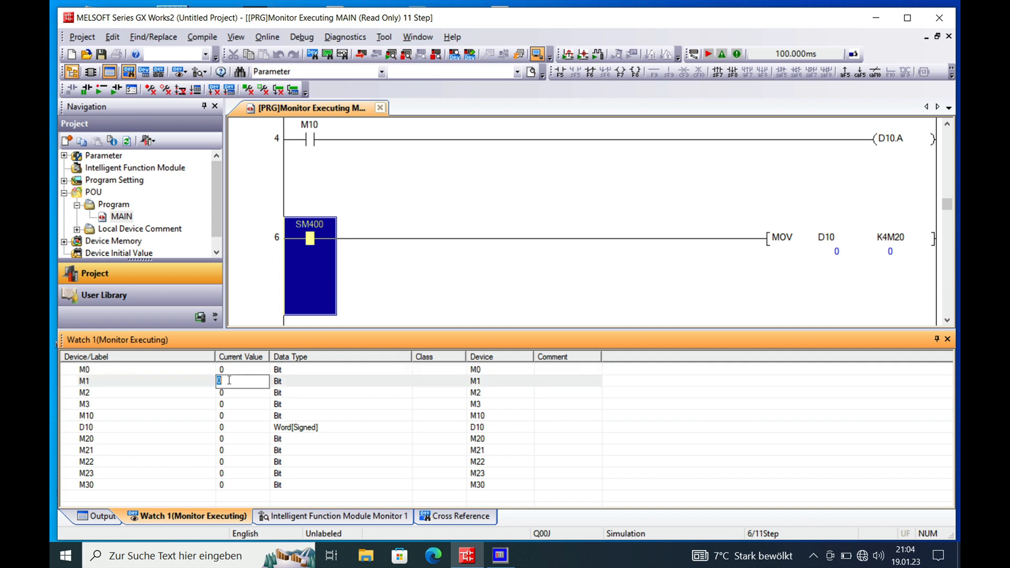
{"action": "type", "text": "1"}
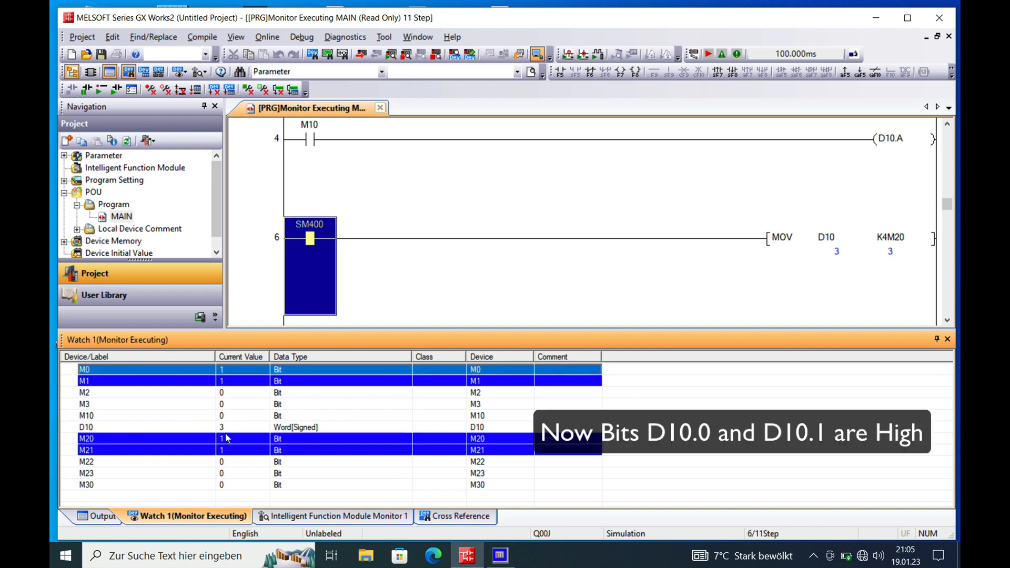
{"action": "mouse_move", "coordinate": [222, 427]}
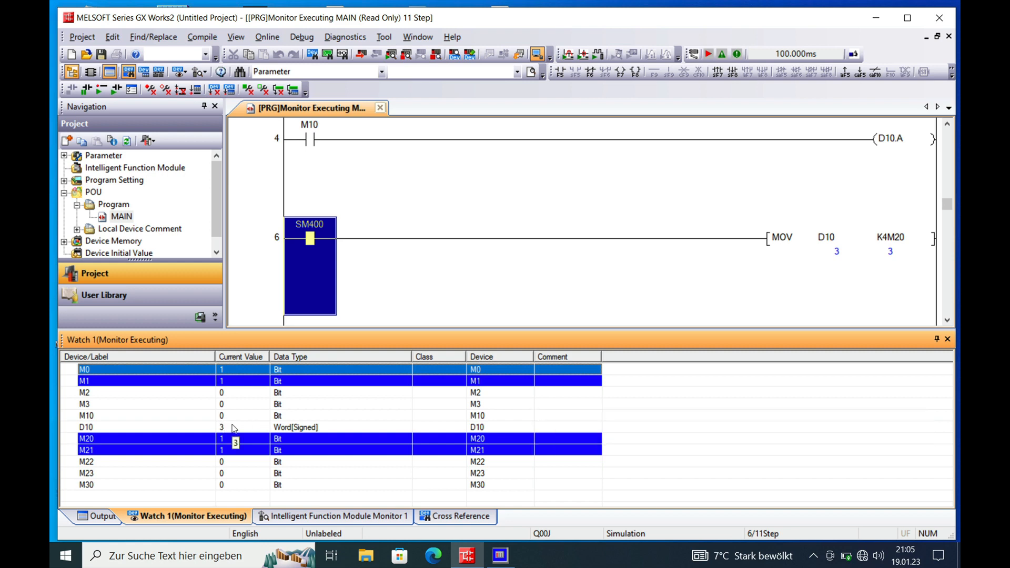
{"action": "left_click", "coordinate": [242, 369]}
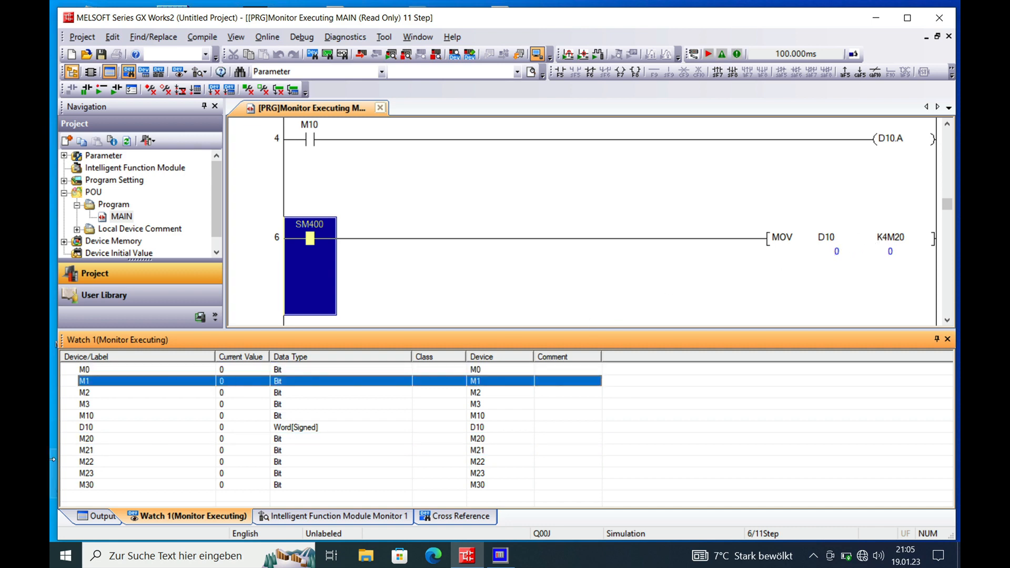
{"action": "mouse_move", "coordinate": [832, 252]}
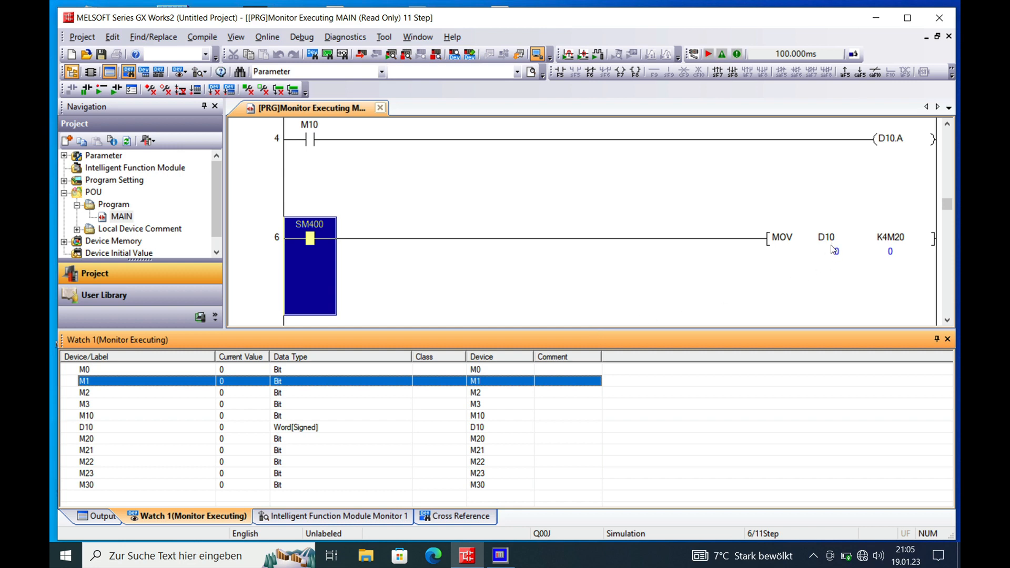
{"action": "left_click", "coordinate": [84, 369]}
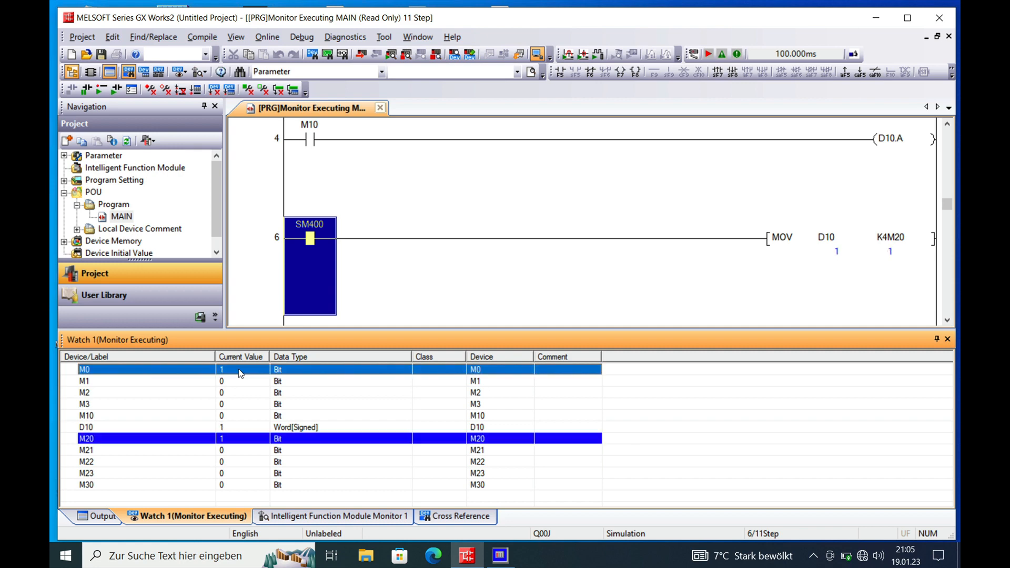
{"action": "mouse_move", "coordinate": [228, 444]}
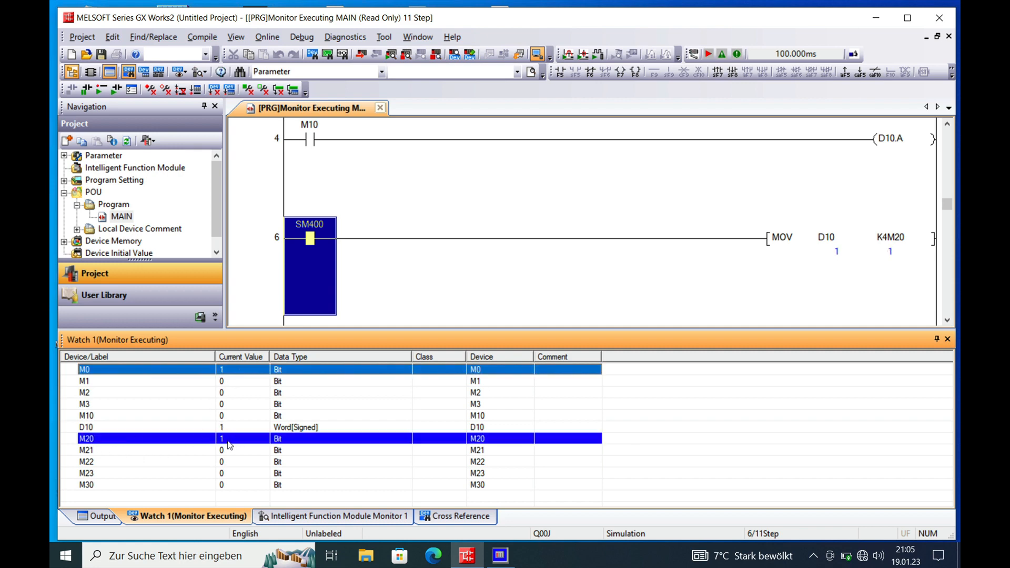
{"action": "mouse_move", "coordinate": [784, 210]}
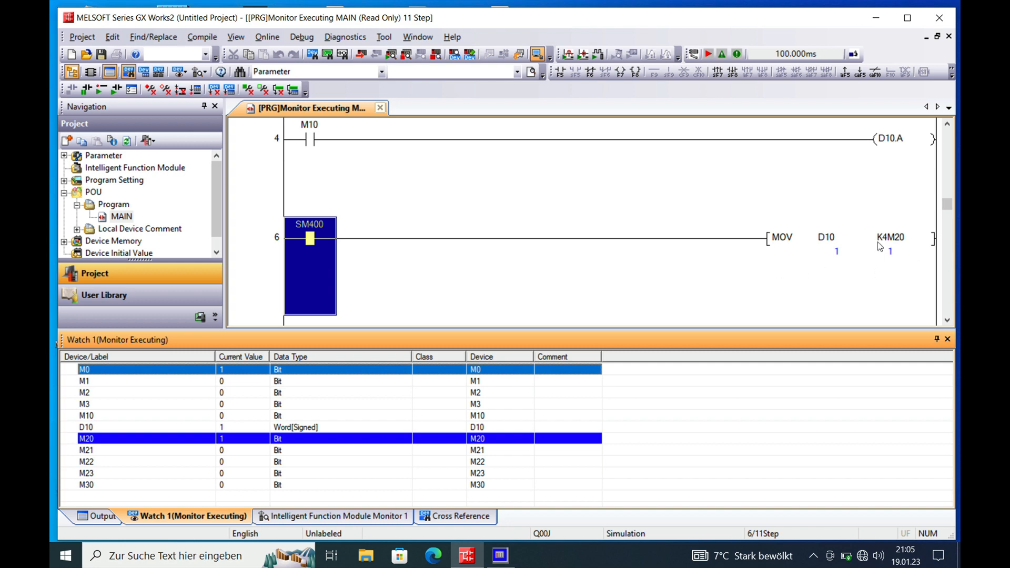
{"action": "mouse_move", "coordinate": [880, 269]}
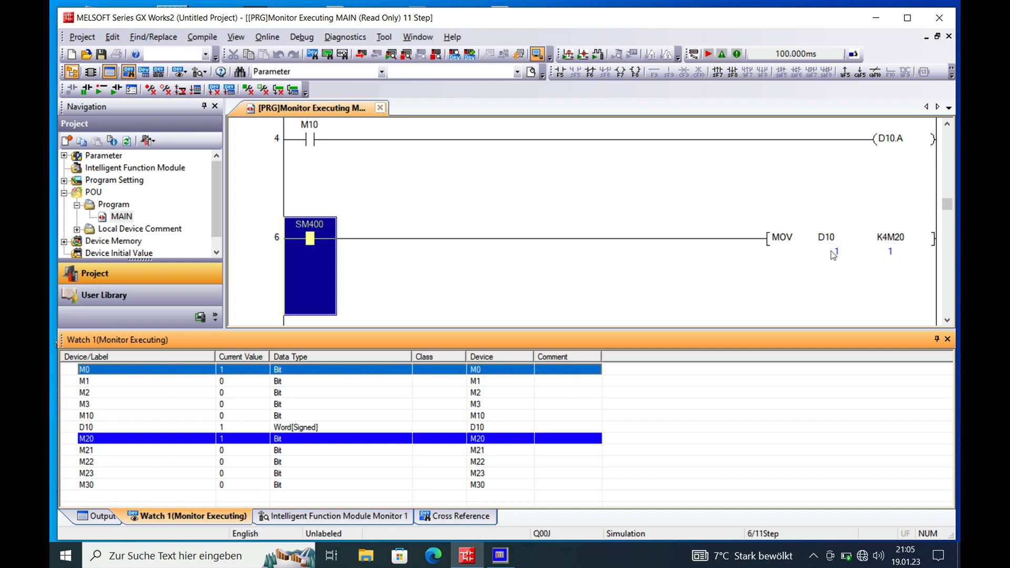
{"action": "mouse_move", "coordinate": [903, 250]}
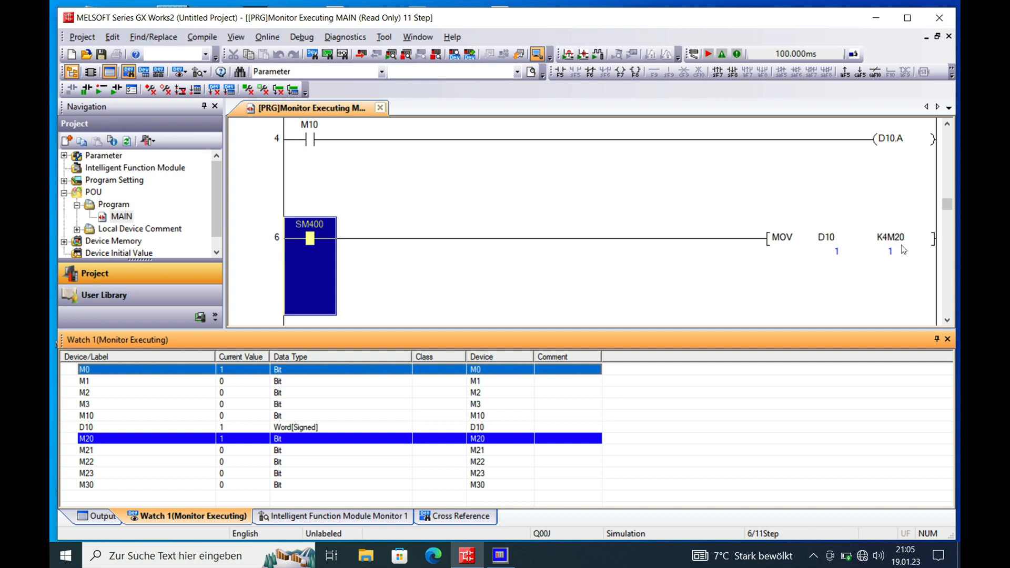
{"action": "mouse_move", "coordinate": [871, 280]}
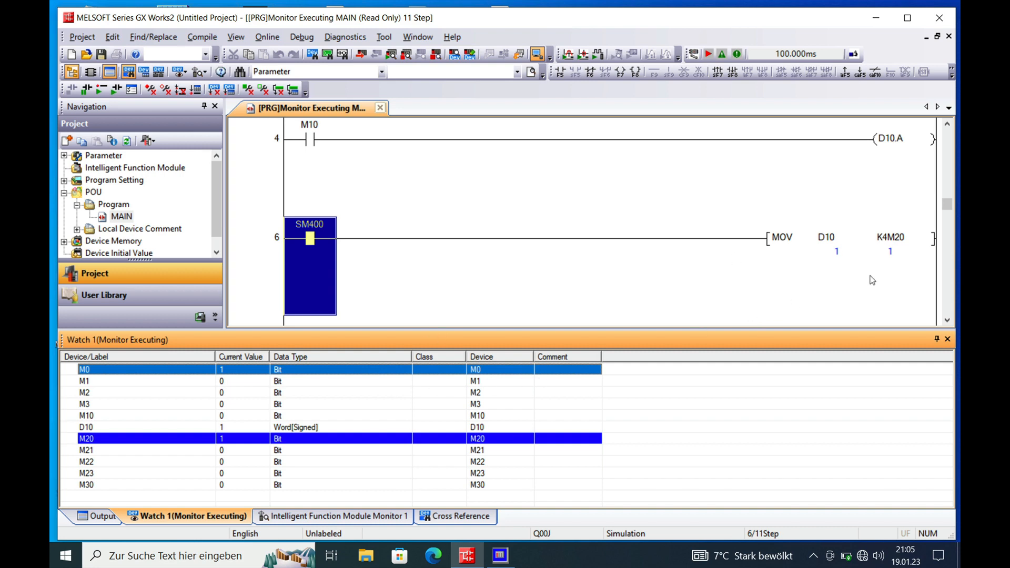
{"action": "mouse_move", "coordinate": [231, 378]}
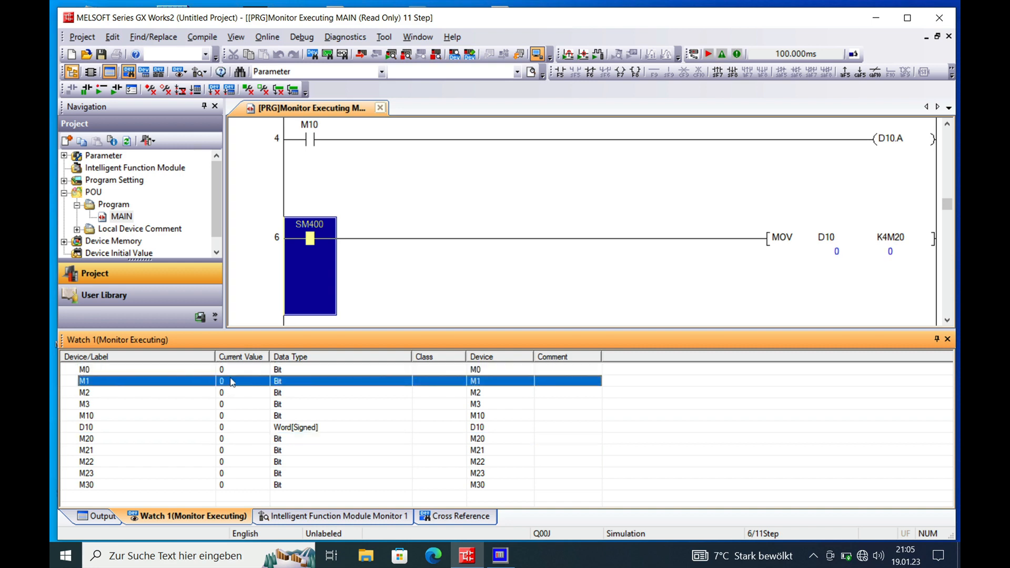
{"action": "mouse_move", "coordinate": [231, 406]}
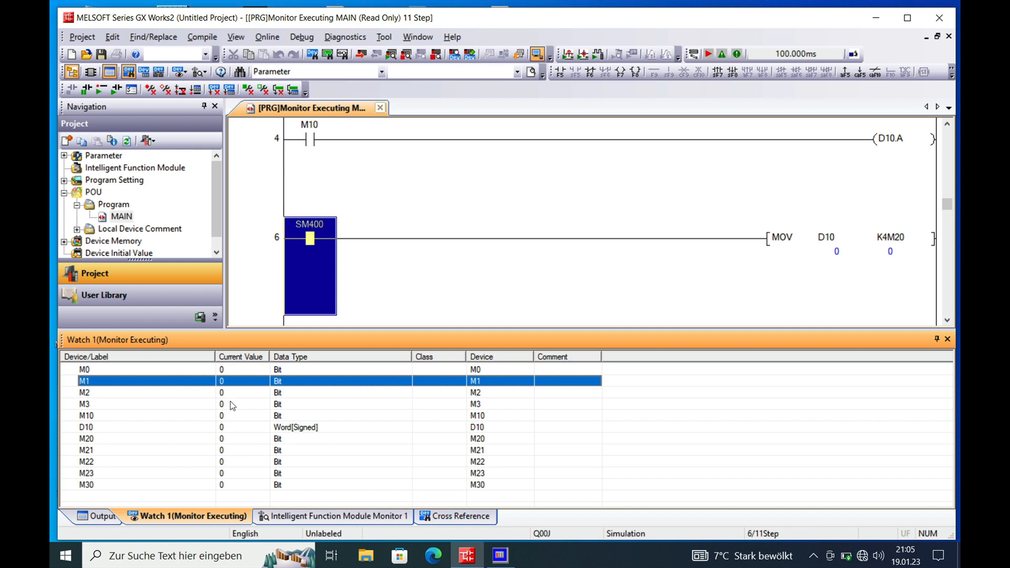
{"action": "double_click", "coordinate": [242, 427]}
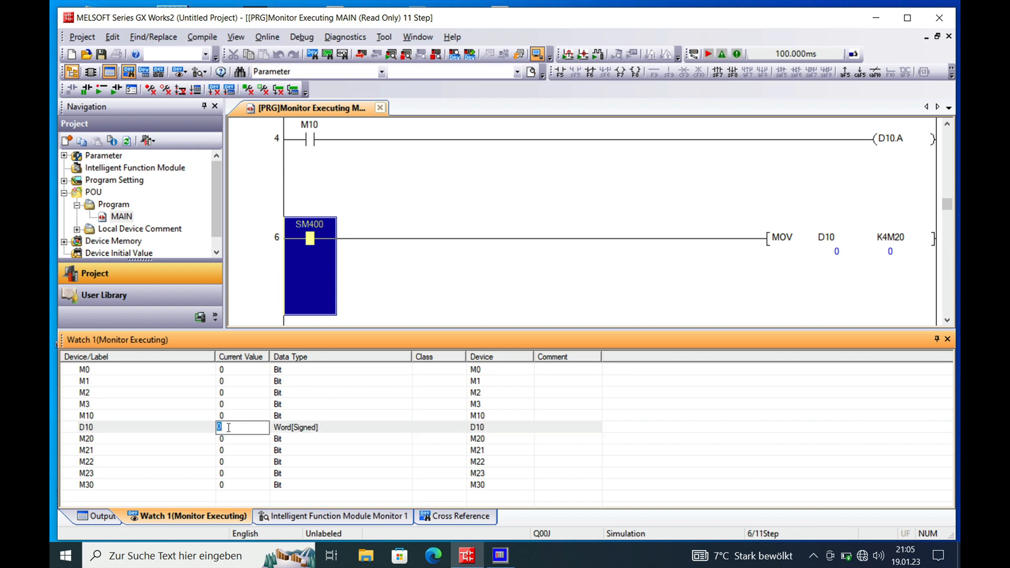
{"action": "type", "text": "2"}
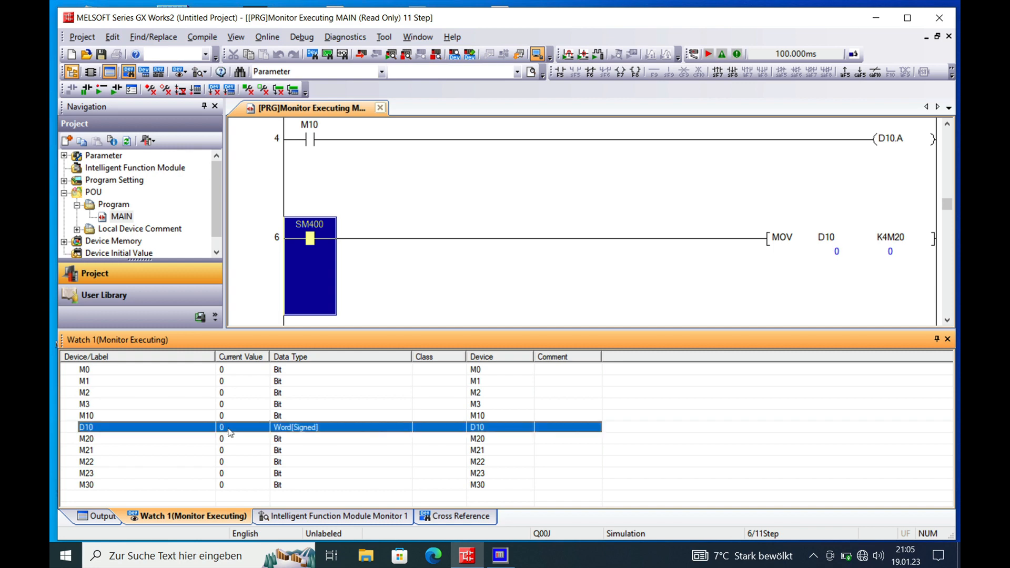
{"action": "mouse_move", "coordinate": [230, 385]}
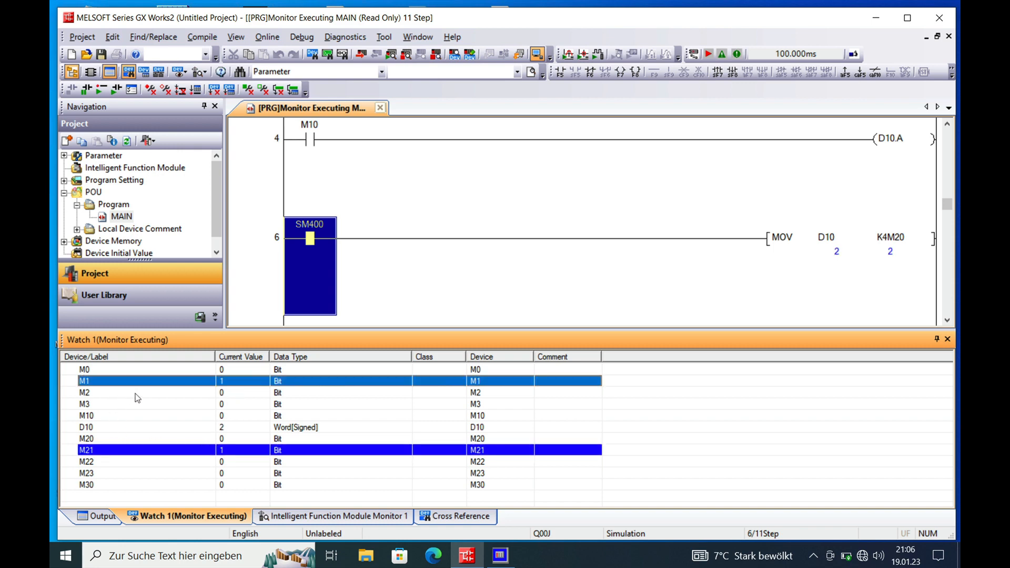
{"action": "mouse_move", "coordinate": [131, 424]}
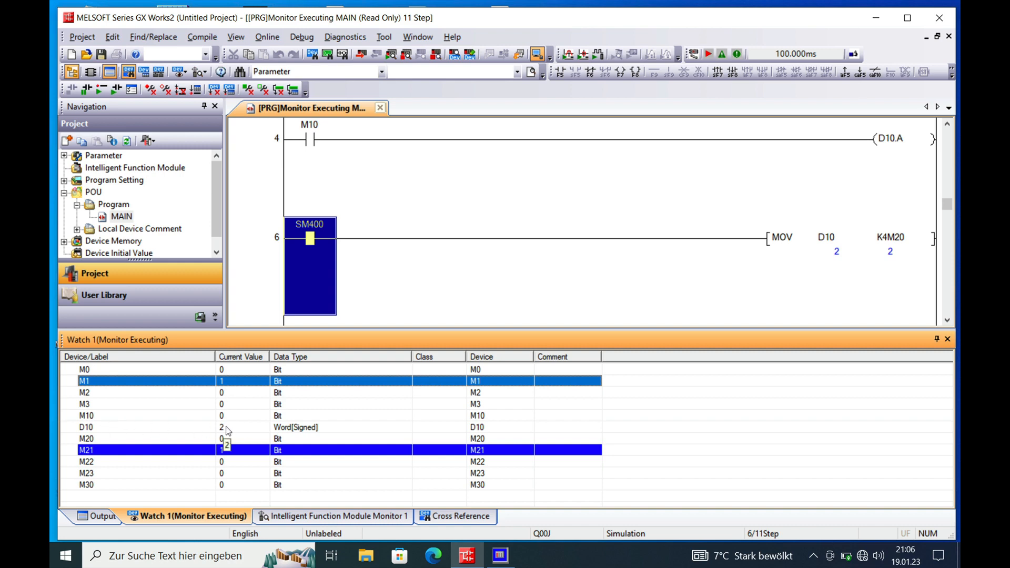
{"action": "mouse_move", "coordinate": [249, 436]}
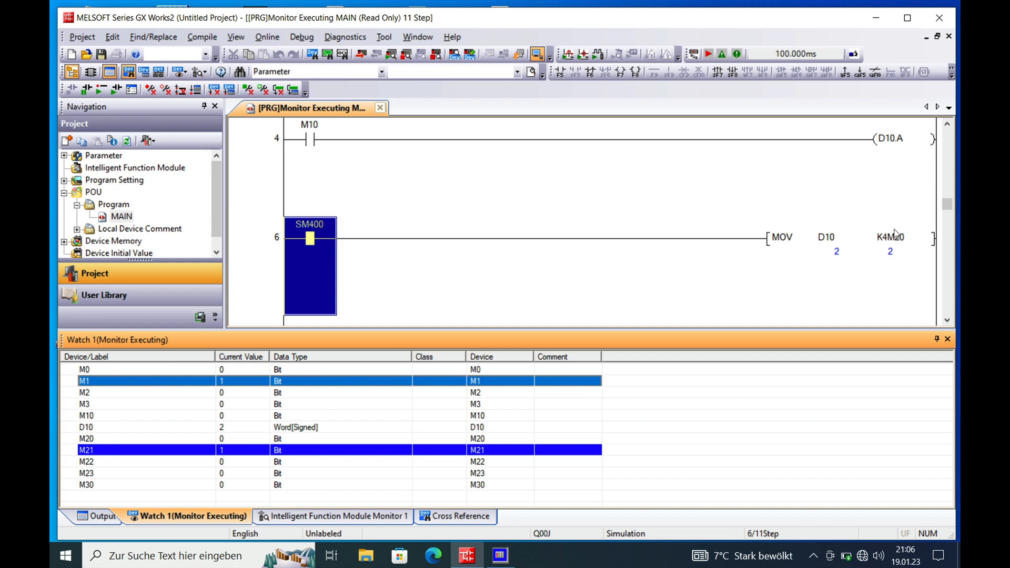
{"action": "mouse_move", "coordinate": [225, 415]}
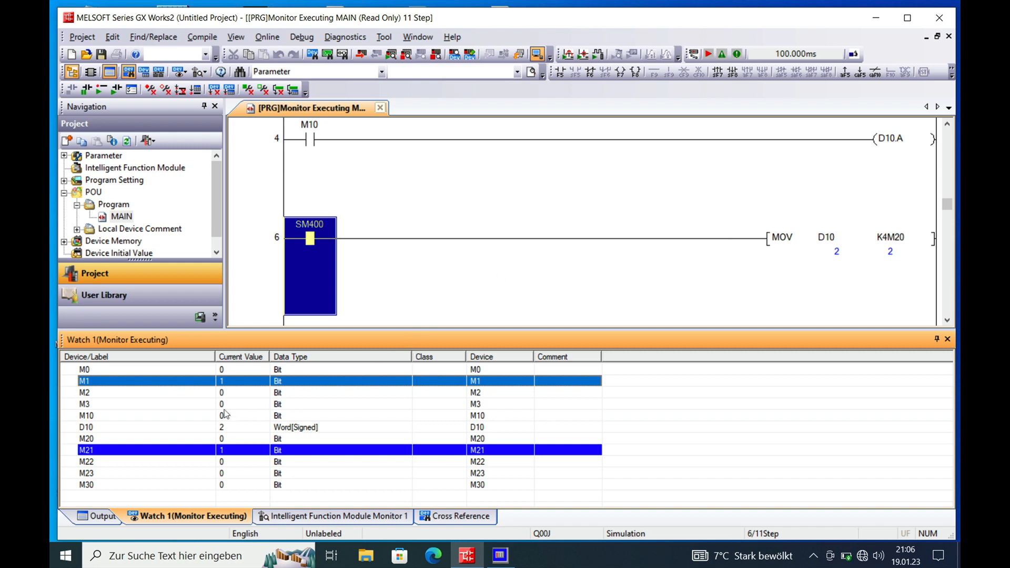
{"action": "mouse_move", "coordinate": [243, 385]}
{"action": "type", "text": "0"}
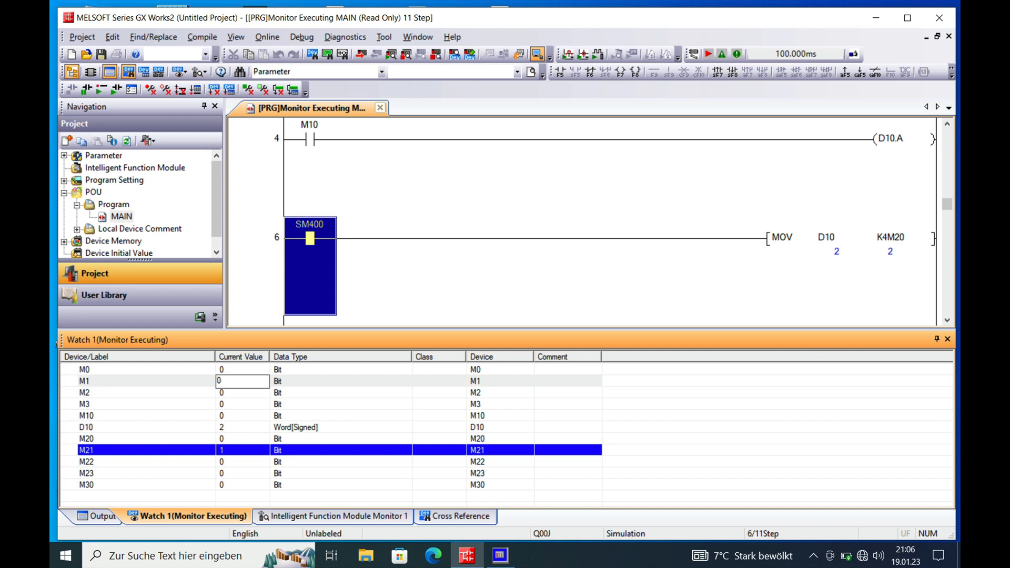
{"action": "left_click", "coordinate": [84, 381]}
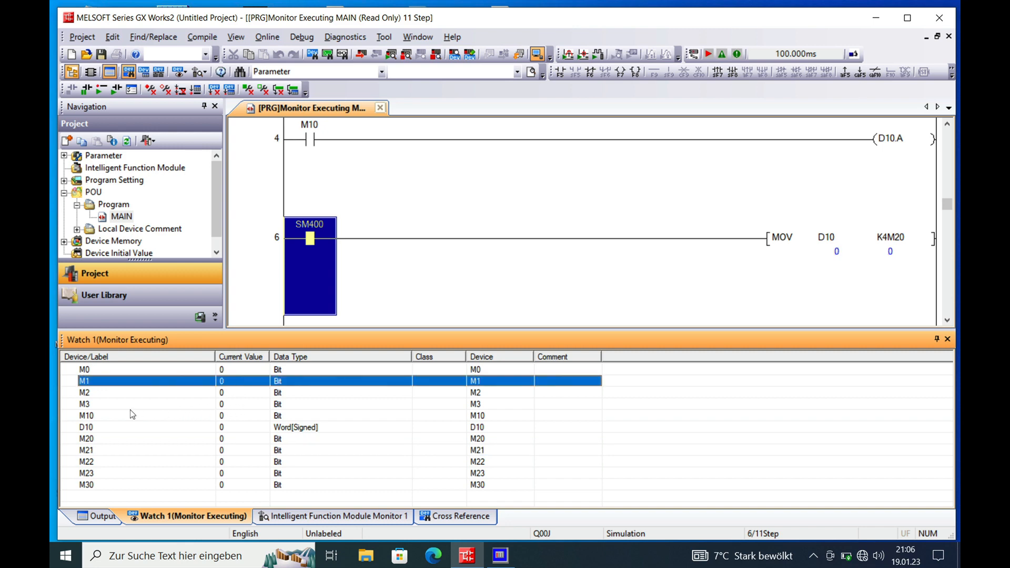
{"action": "mouse_move", "coordinate": [231, 419]}
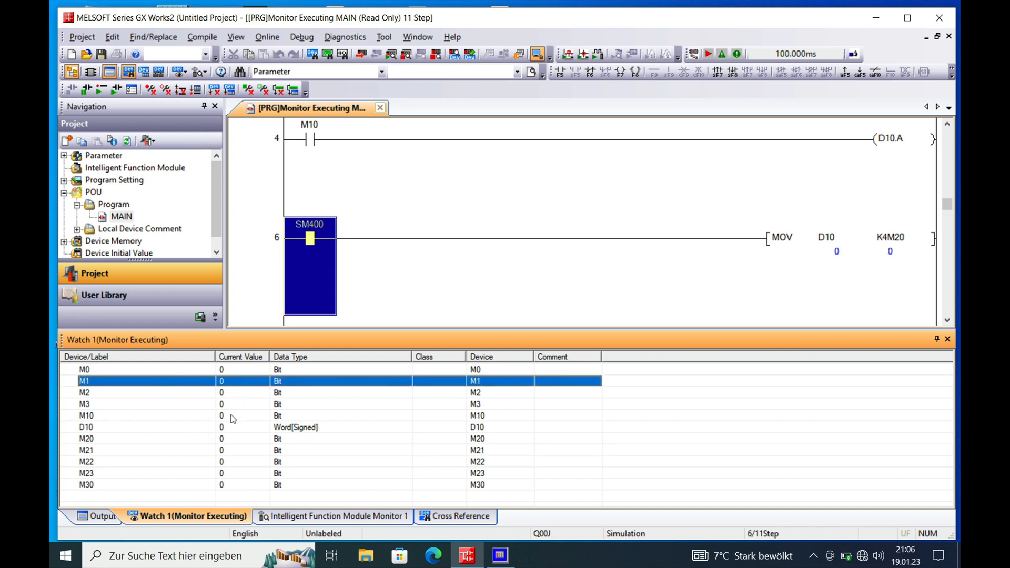
- Set M10 to 1 in Watch 1 so D10.A sets and D10 reads 1024
{"action": "double_click", "coordinate": [242, 416]}
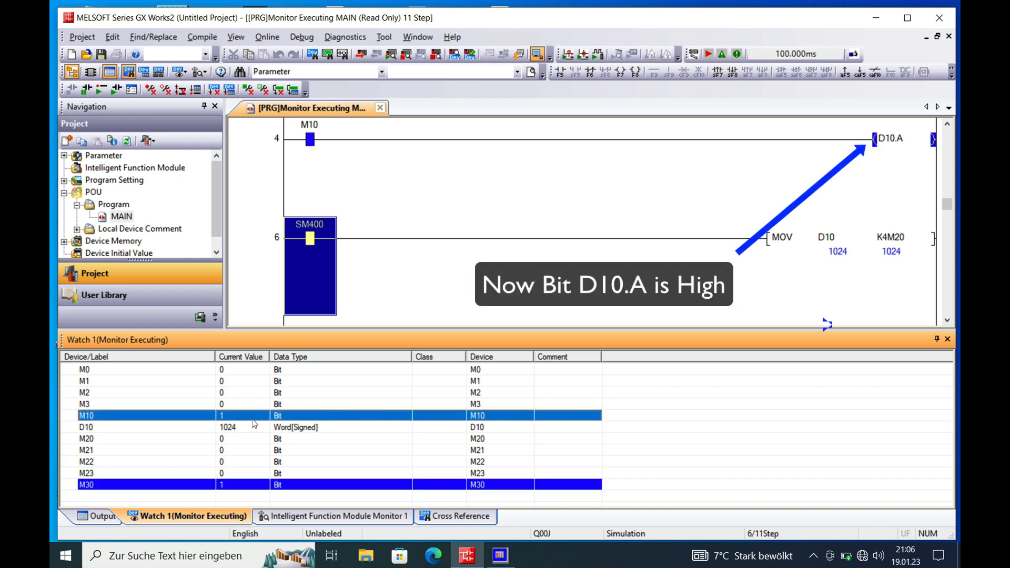
{"action": "mouse_move", "coordinate": [737, 277]}
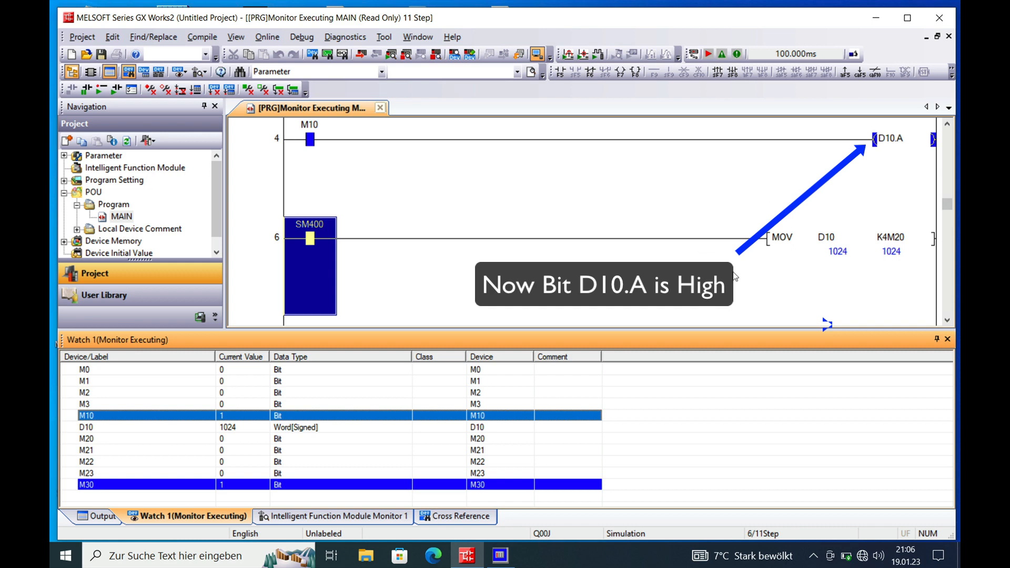
{"action": "mouse_move", "coordinate": [391, 399]}
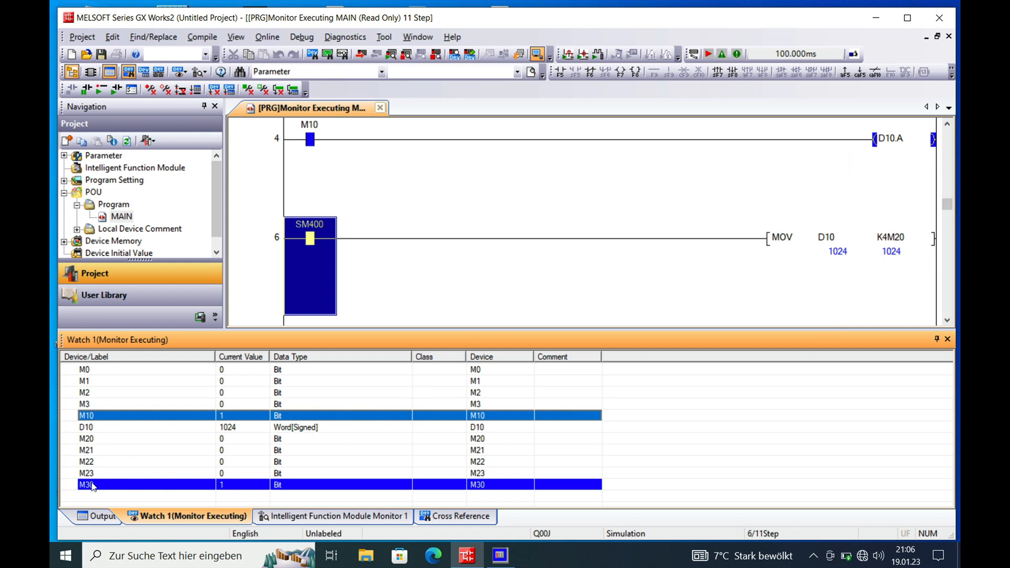
{"action": "mouse_move", "coordinate": [221, 503]}
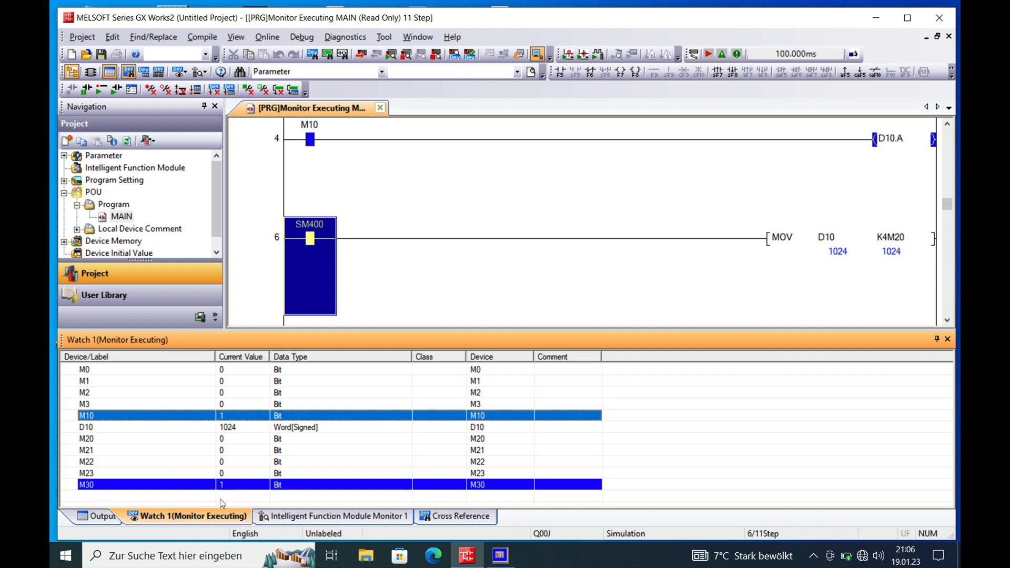
{"action": "mouse_move", "coordinate": [897, 241]}
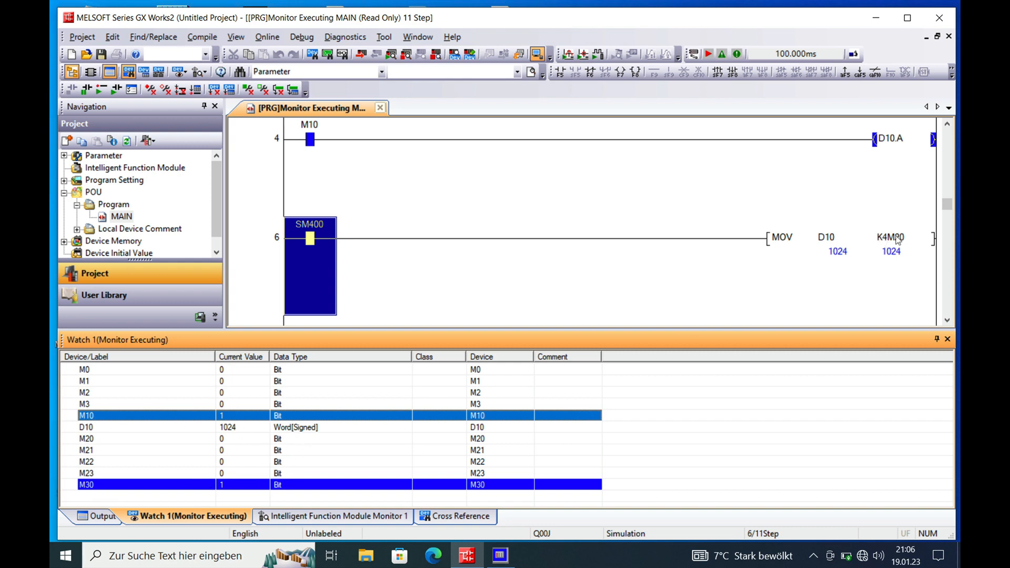
{"action": "mouse_move", "coordinate": [895, 238]}
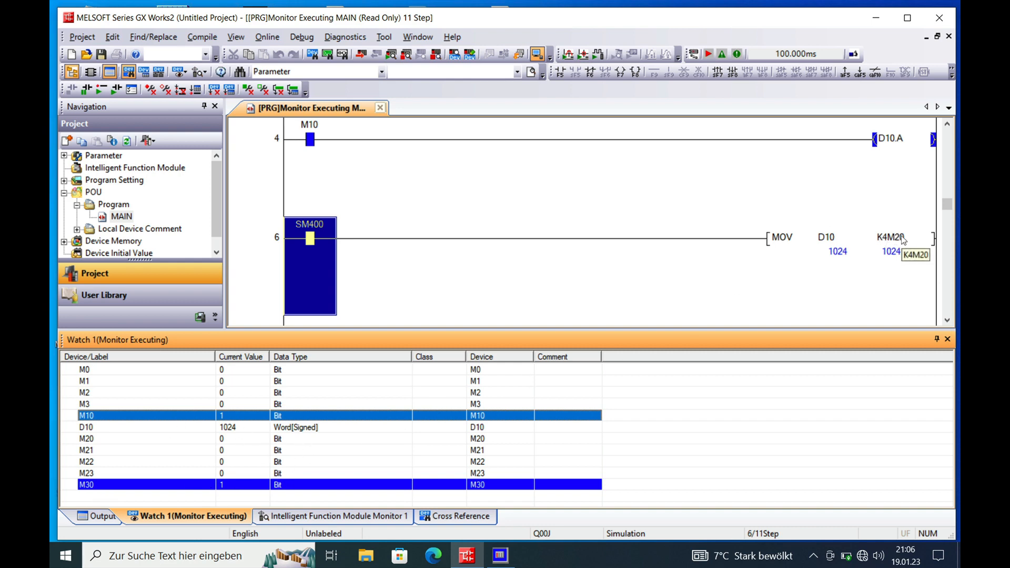